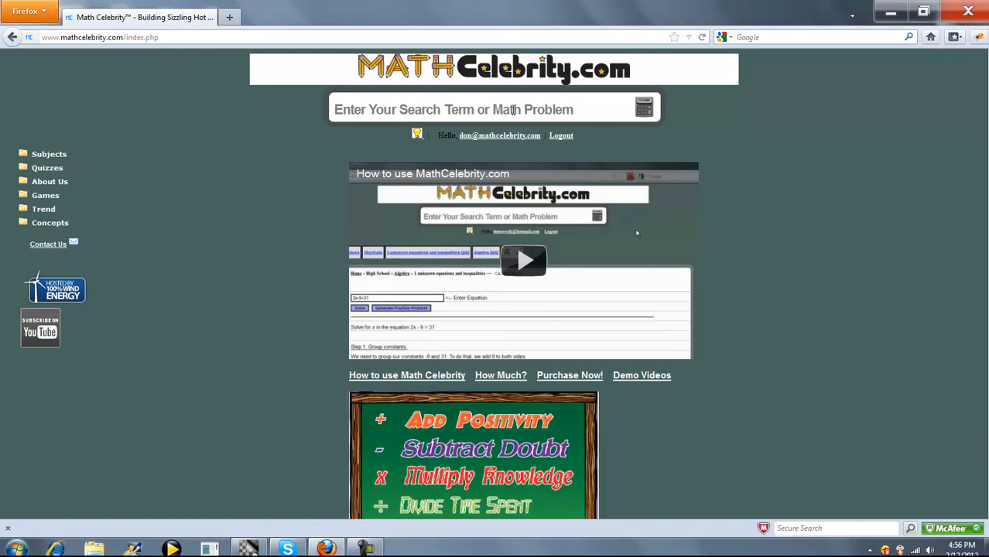
# Step: Search 'ne' and pick the Negative Binomial Distribution calculator (n=10, p=0.25, k=3)
pyautogui.click(479, 109)
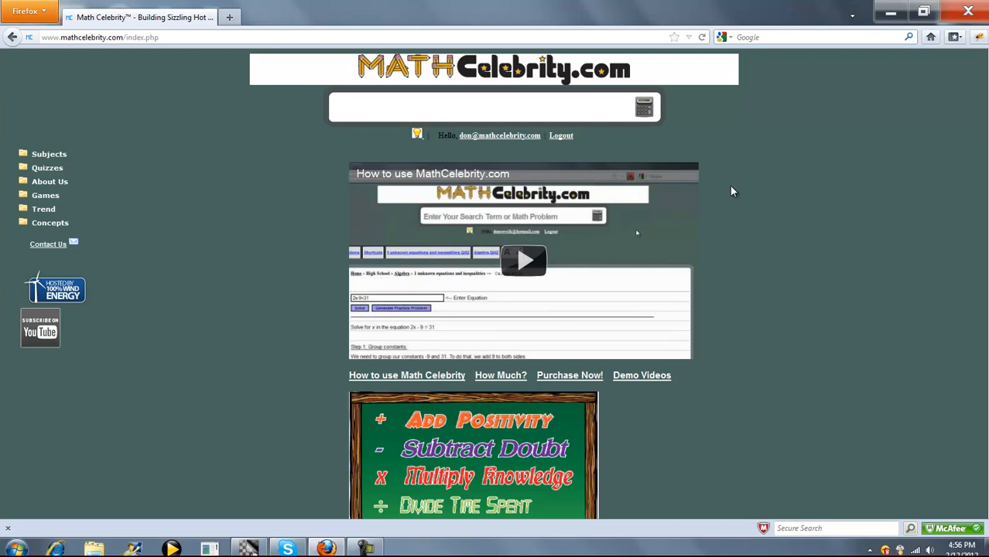
pyautogui.write('ne')
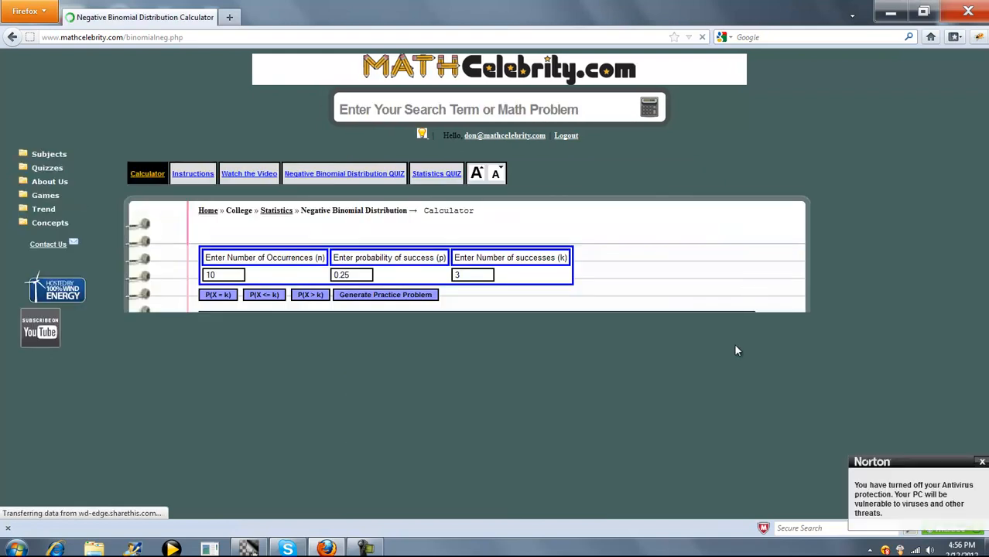
pyautogui.moveTo(372, 376)
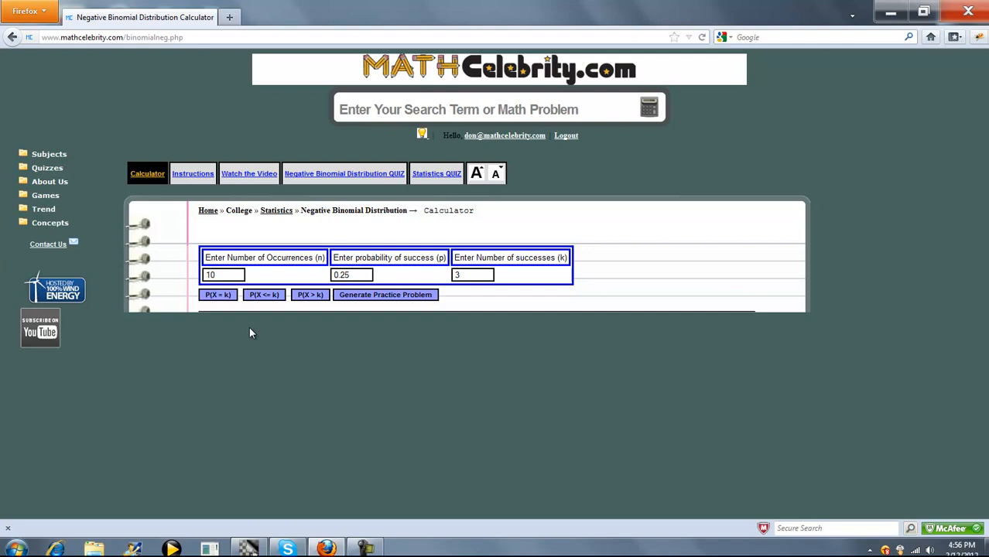
# Step: Submit the P(X = k) calculation for n=10, p=0.25, k=3
pyautogui.click(218, 294)
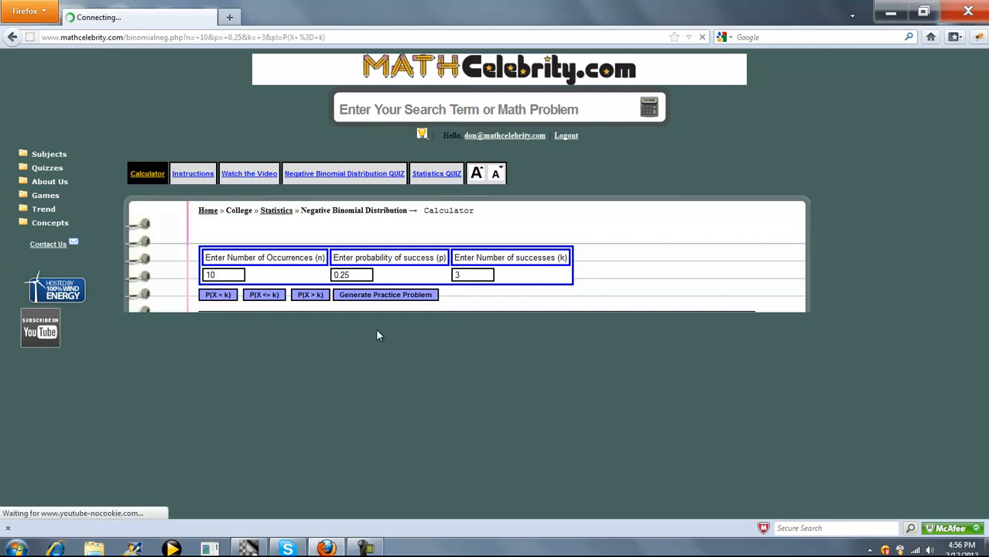
# Step: Read the P(X = k) formula with (n − 1)! = 362880 and (k − 1)! = 2
pyautogui.click(217, 294)
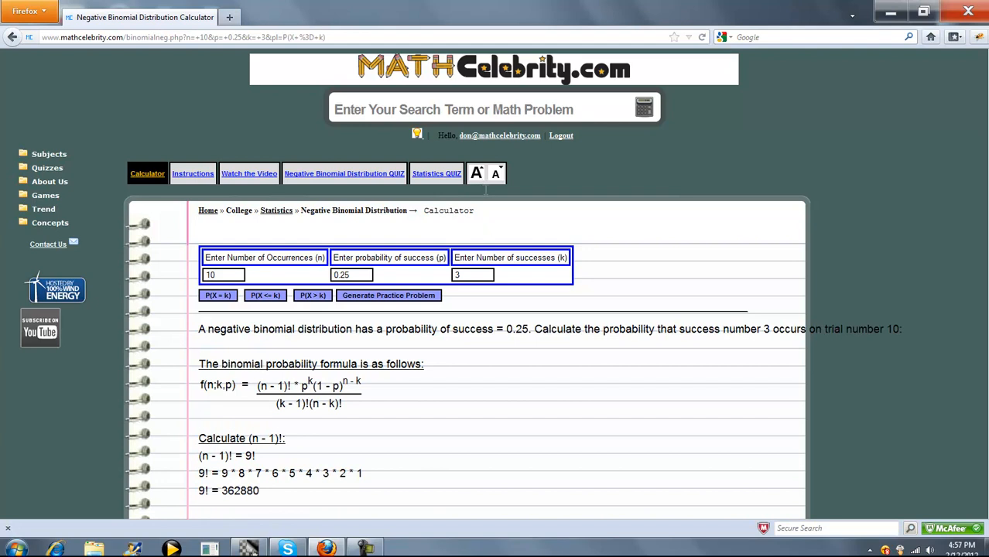
pyautogui.scroll(-3)
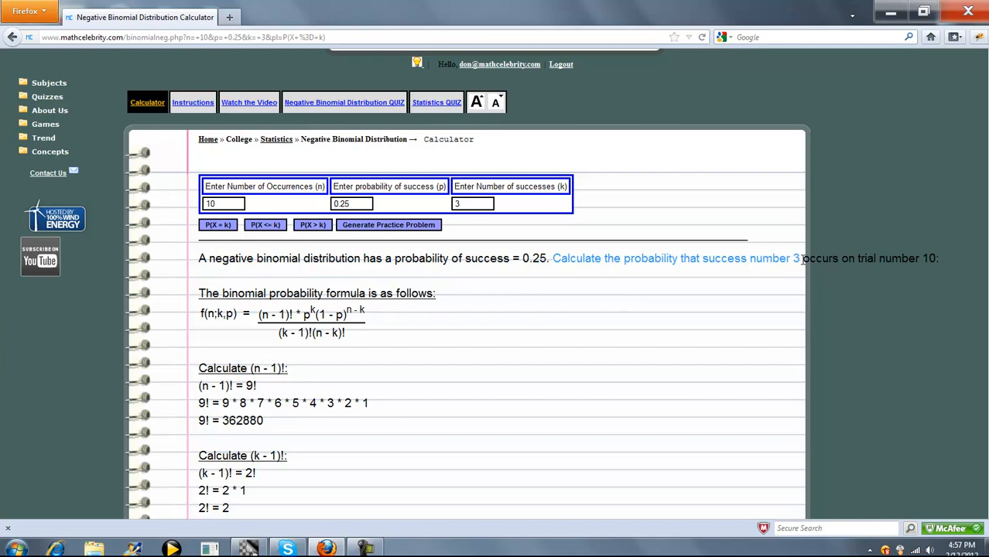
pyautogui.moveTo(927, 260)
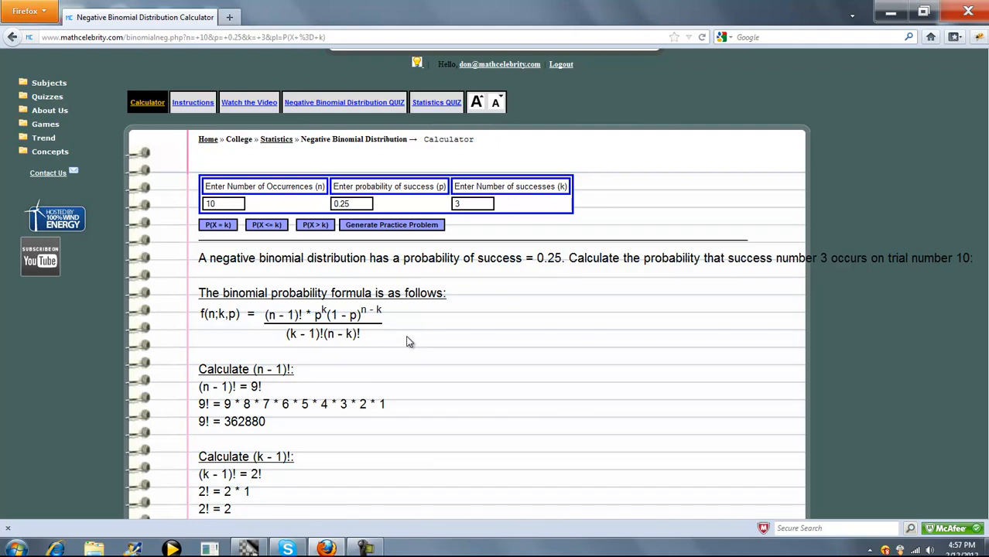
pyautogui.moveTo(389, 340)
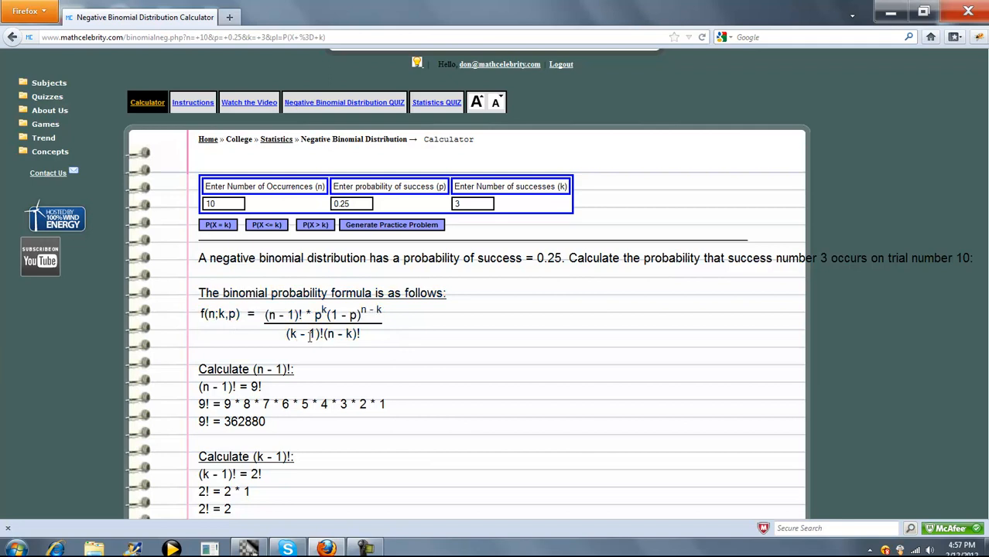
pyautogui.moveTo(444, 356)
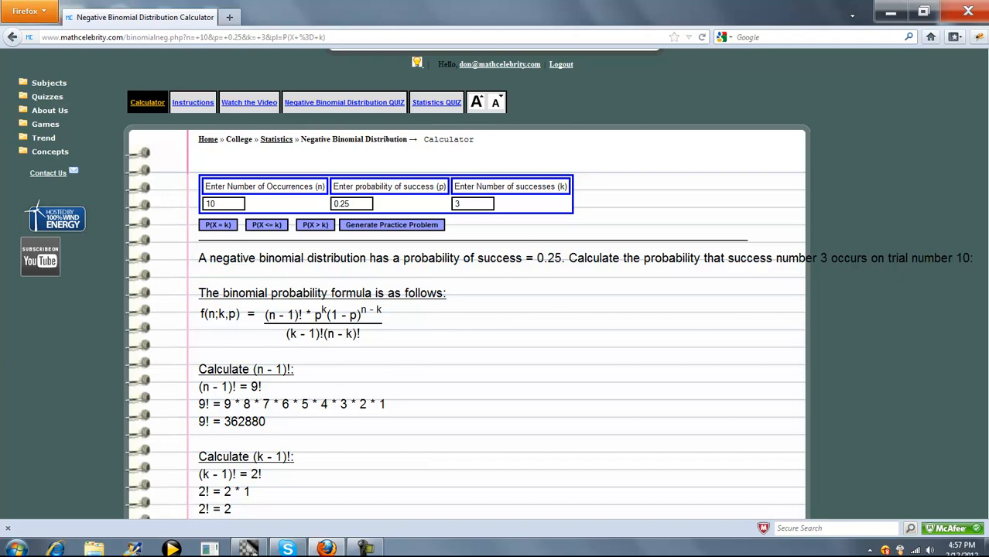
pyautogui.scroll(-3)
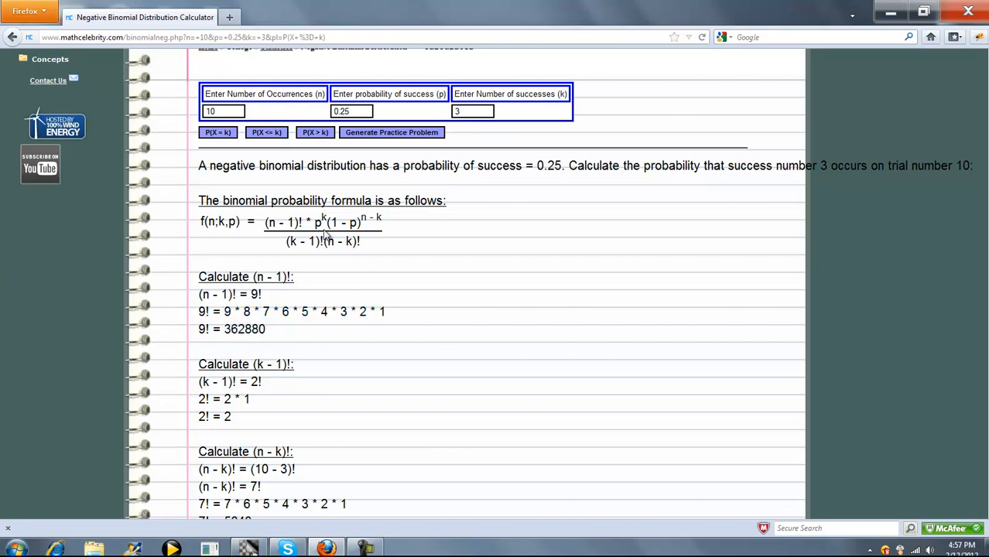
pyautogui.moveTo(326, 293)
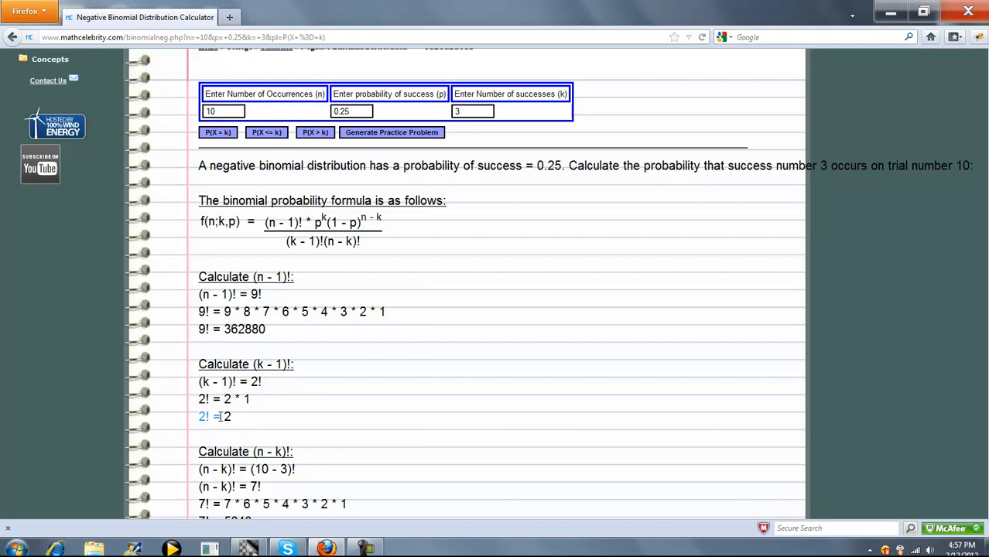
pyautogui.scroll(-3)
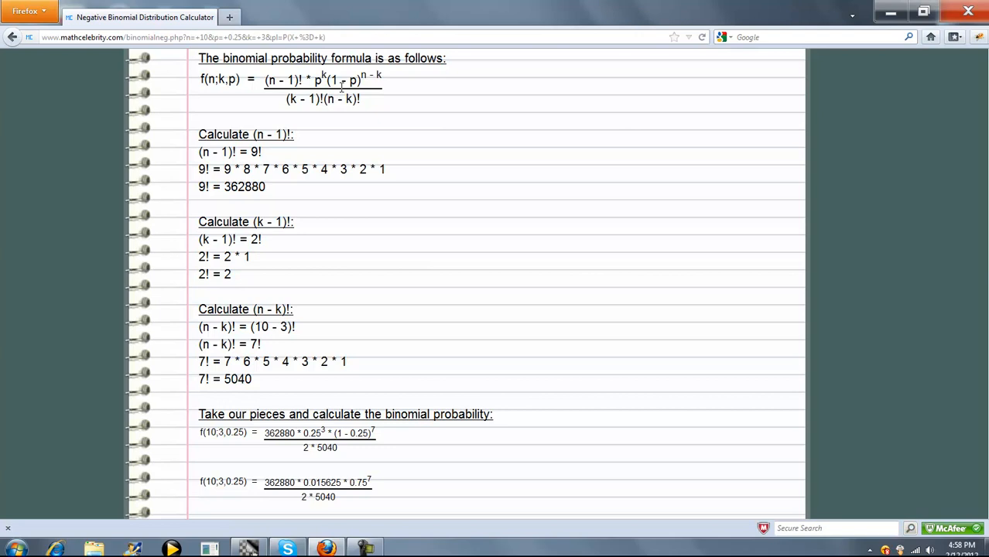
pyautogui.moveTo(375, 427)
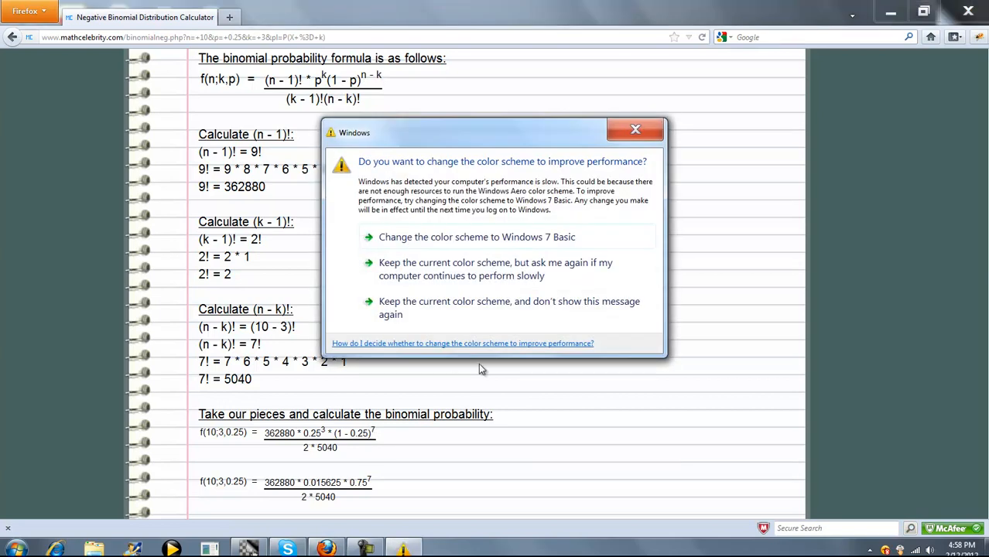
pyautogui.click(635, 129)
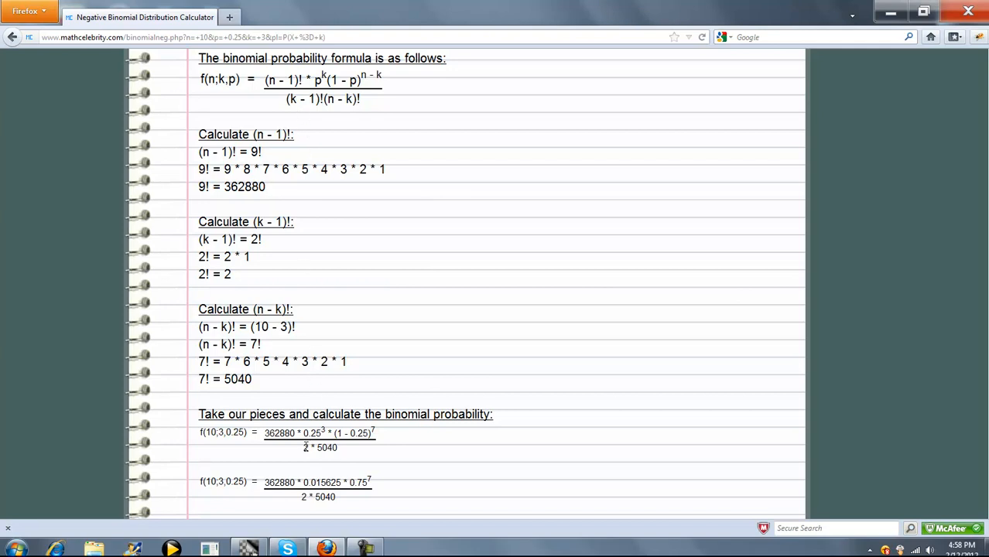
pyautogui.moveTo(331, 447)
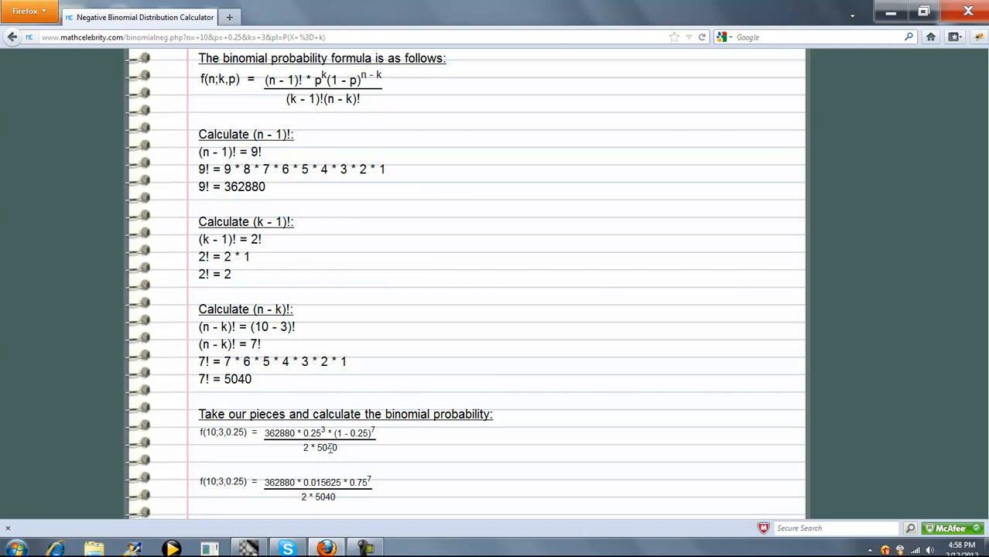
pyautogui.scroll(-3)
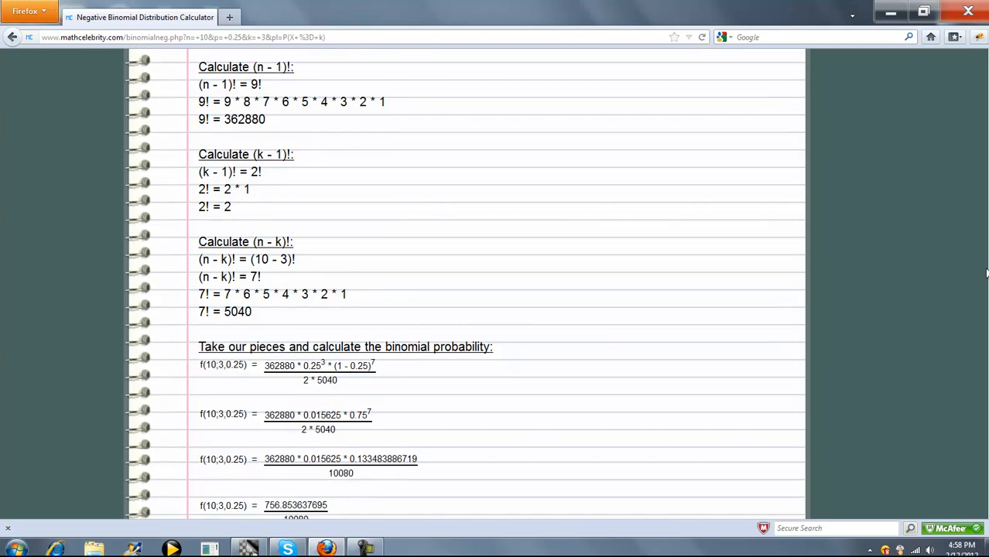
pyautogui.scroll(-3)
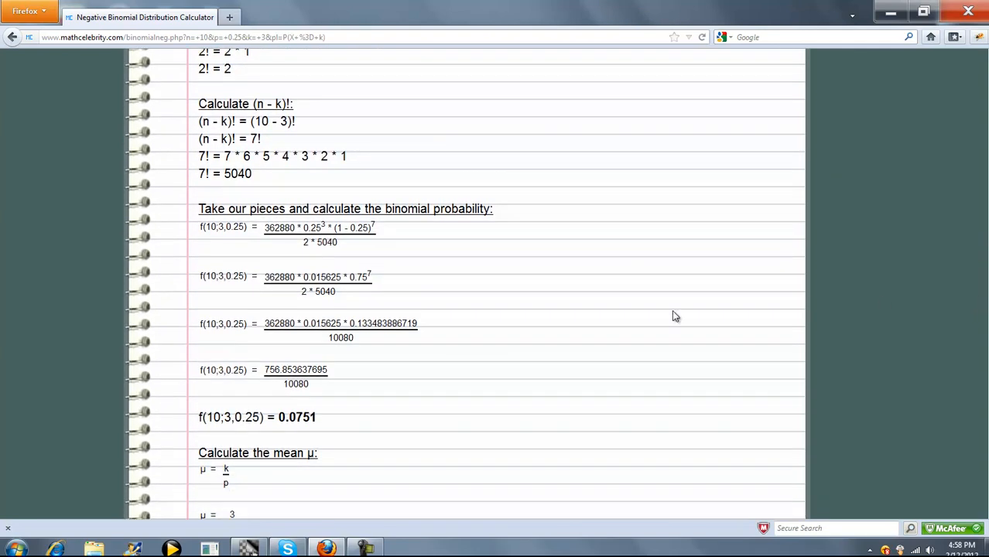
pyautogui.moveTo(288, 276)
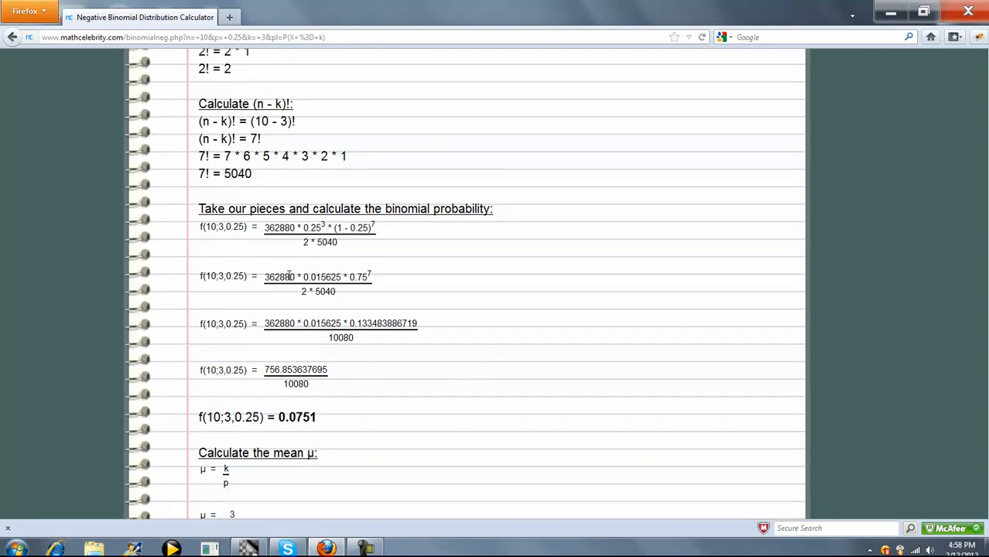
pyautogui.moveTo(301, 276)
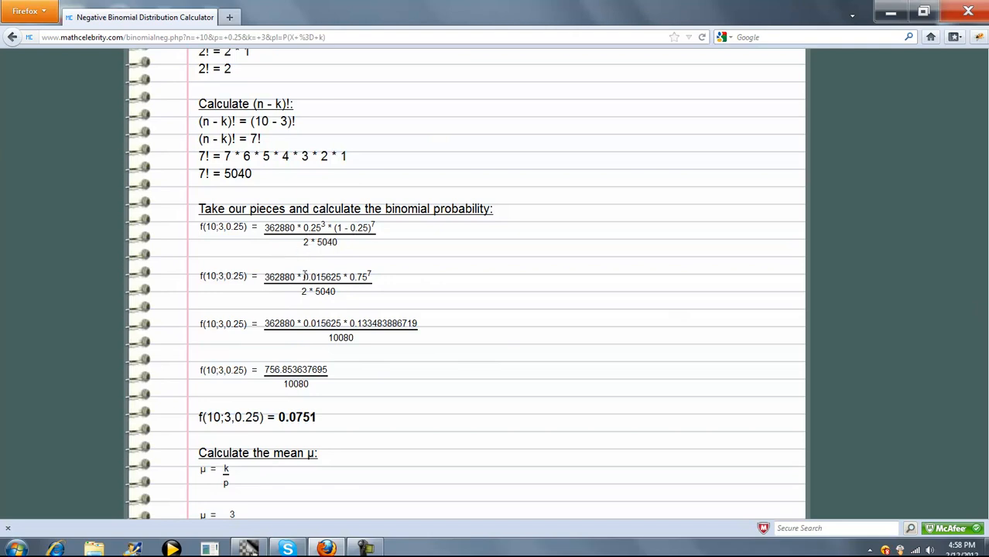
pyautogui.moveTo(352, 297)
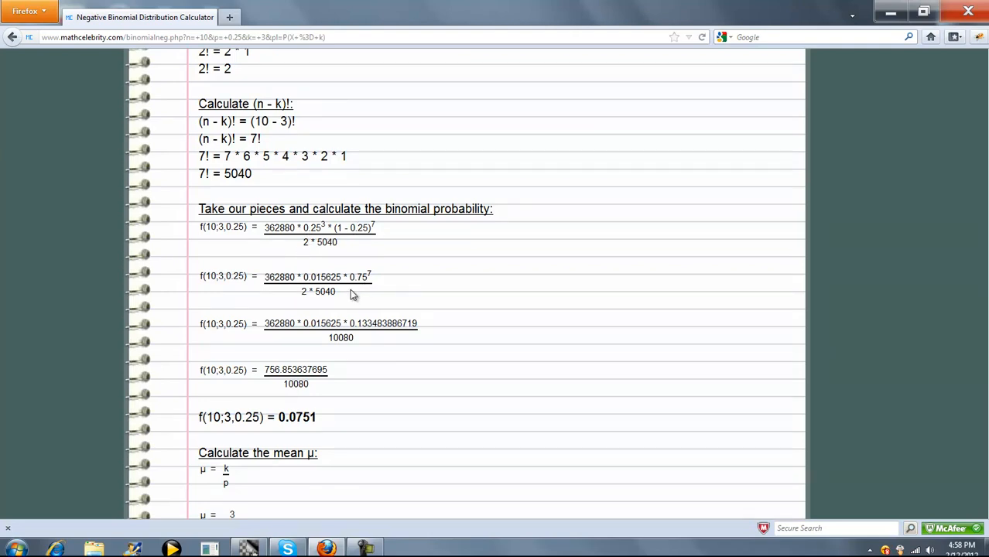
pyautogui.moveTo(365, 350)
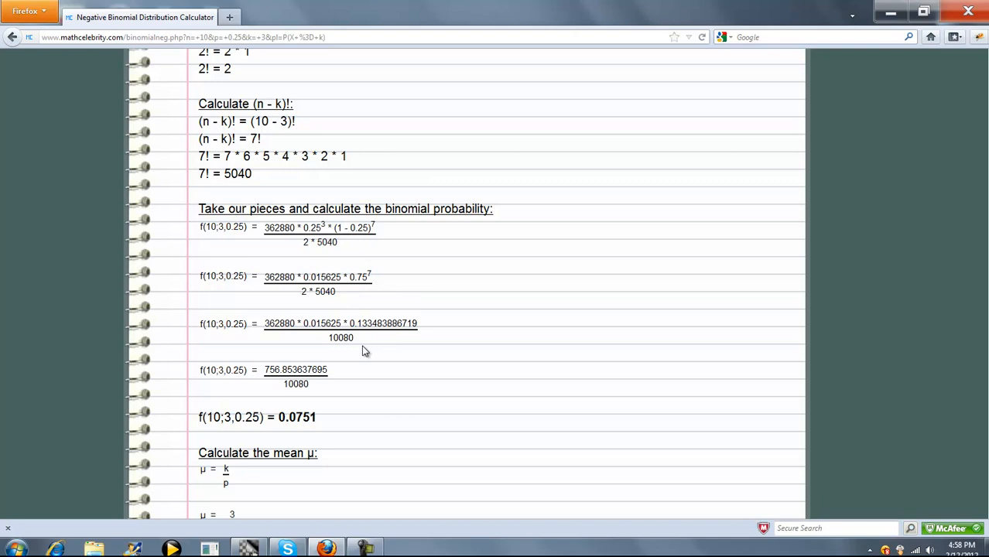
pyautogui.doubleClick(297, 417)
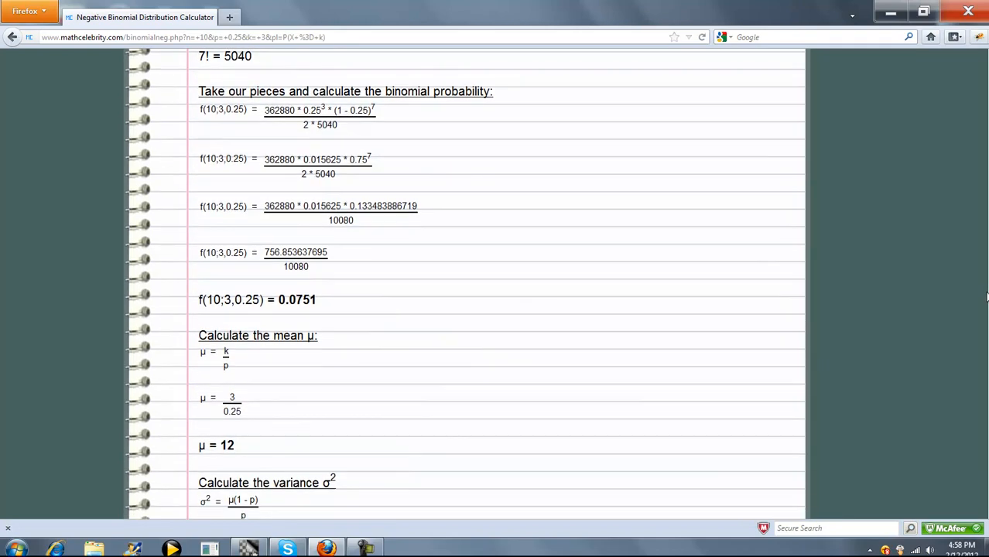
pyautogui.moveTo(390, 302)
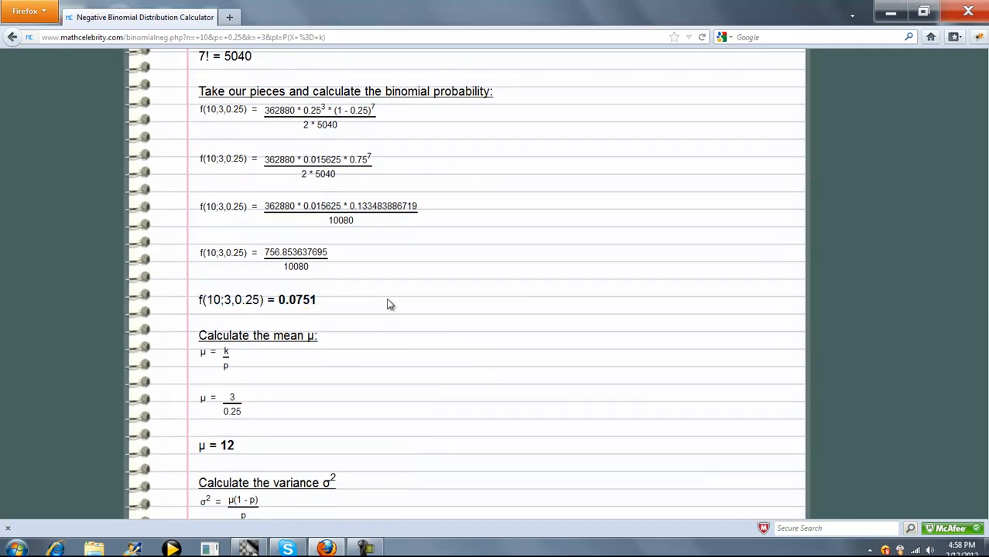
pyautogui.scroll(-3)
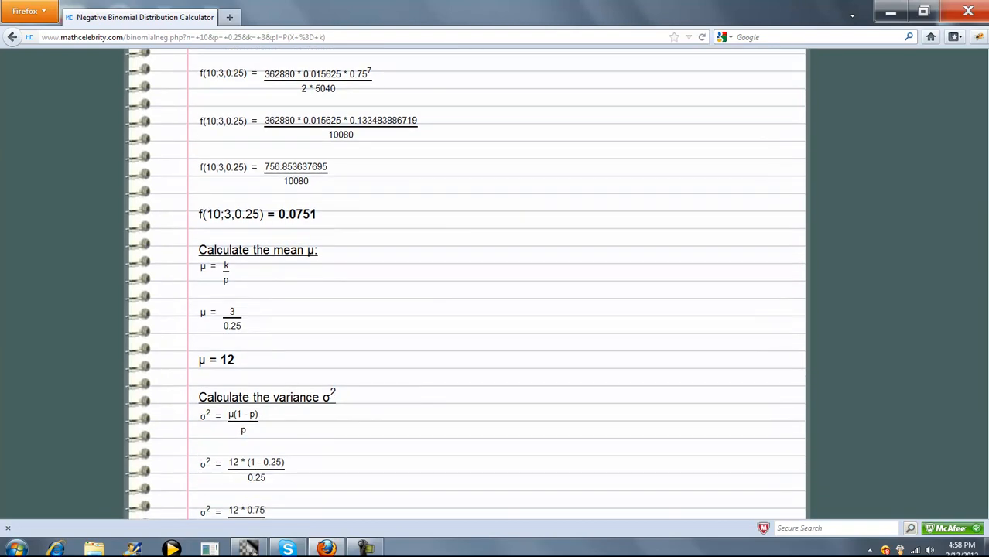
pyautogui.scroll(-3)
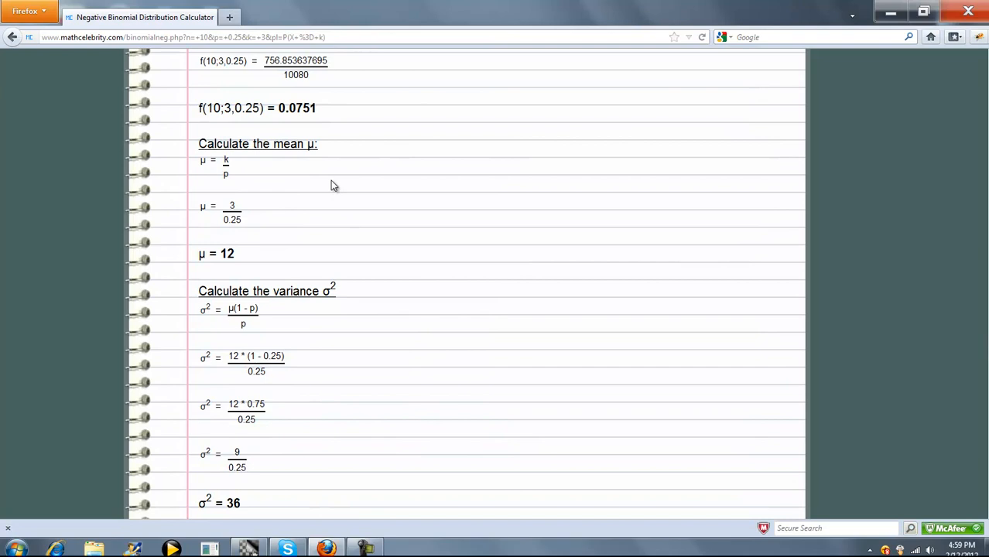
pyautogui.moveTo(234, 167)
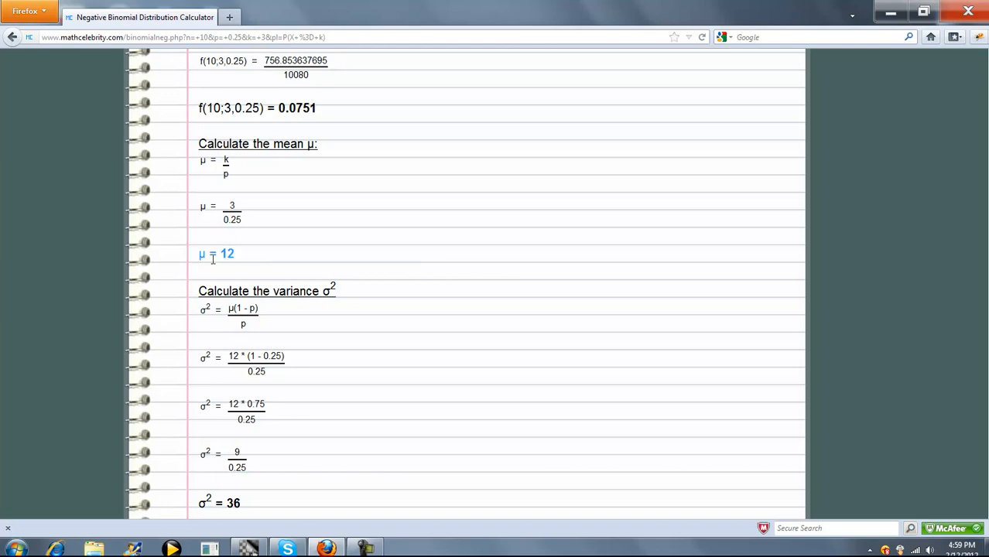
pyautogui.scroll(-3)
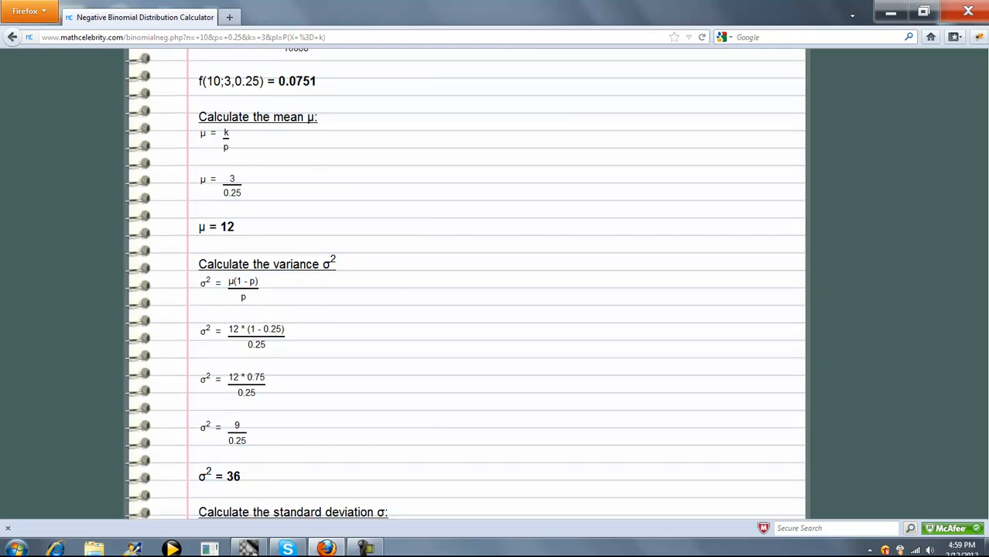
pyautogui.scroll(-3)
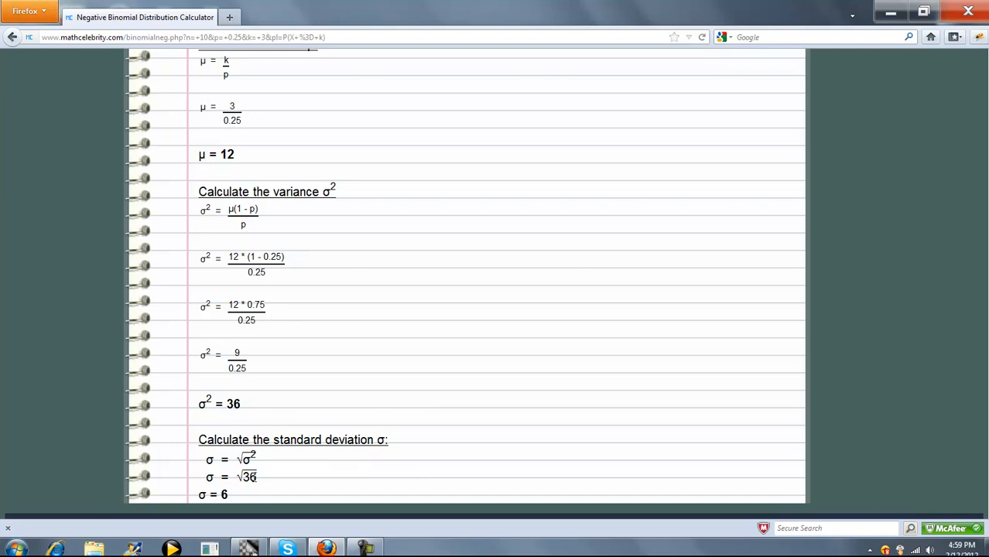
pyautogui.scroll(3)
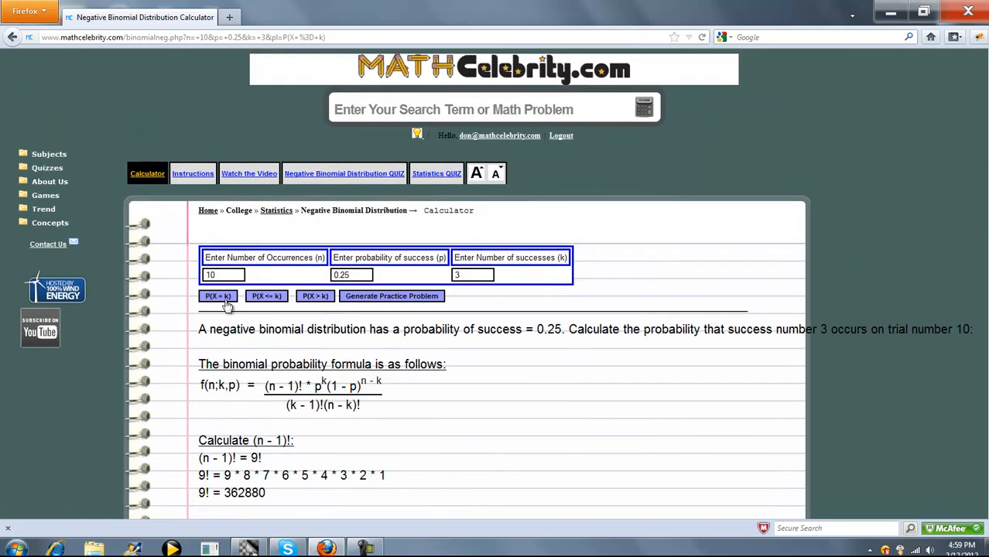
pyautogui.moveTo(224, 305)
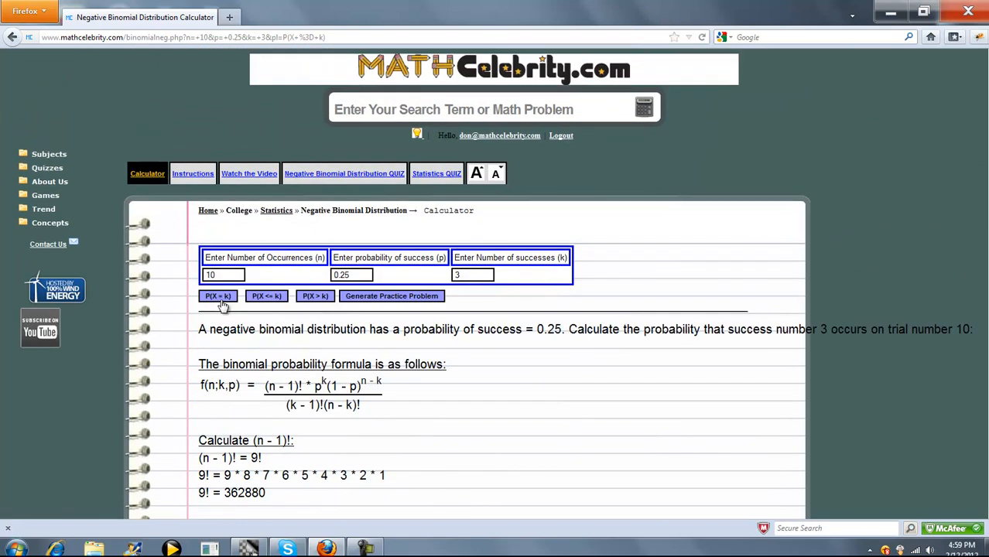
# Step: Generate the cumulative P(X ≤ 3) worked solution for n=10, p=0.25
pyautogui.click(217, 295)
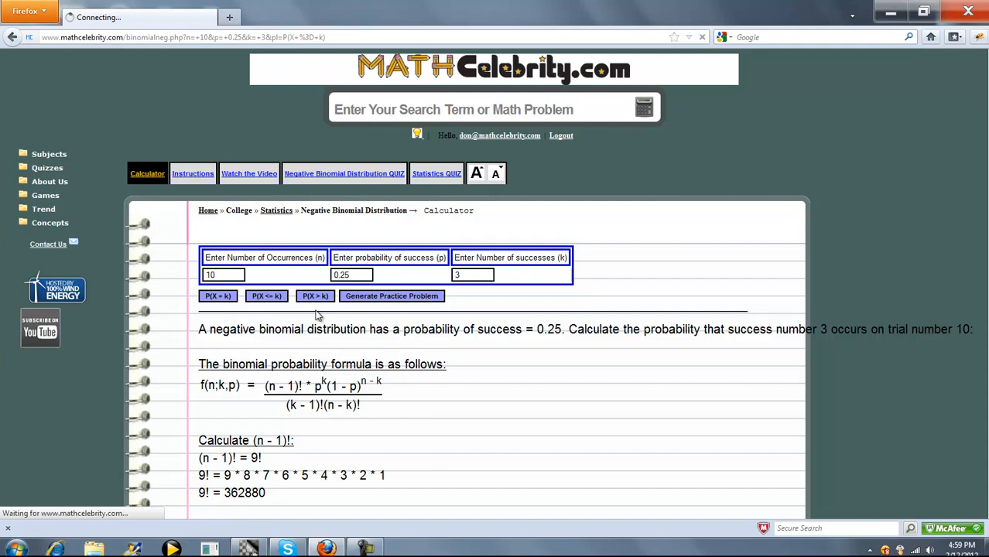
pyautogui.click(267, 295)
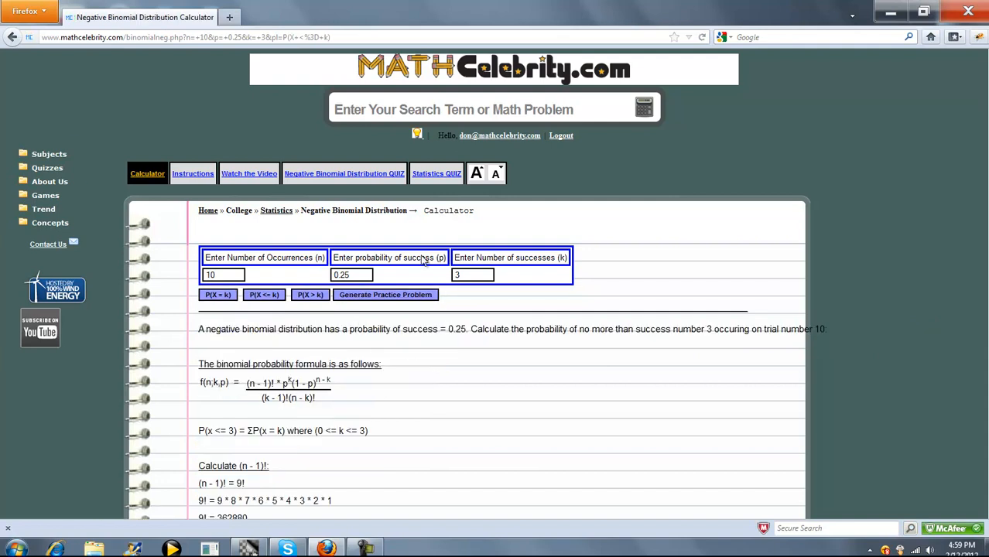
pyautogui.moveTo(478, 181)
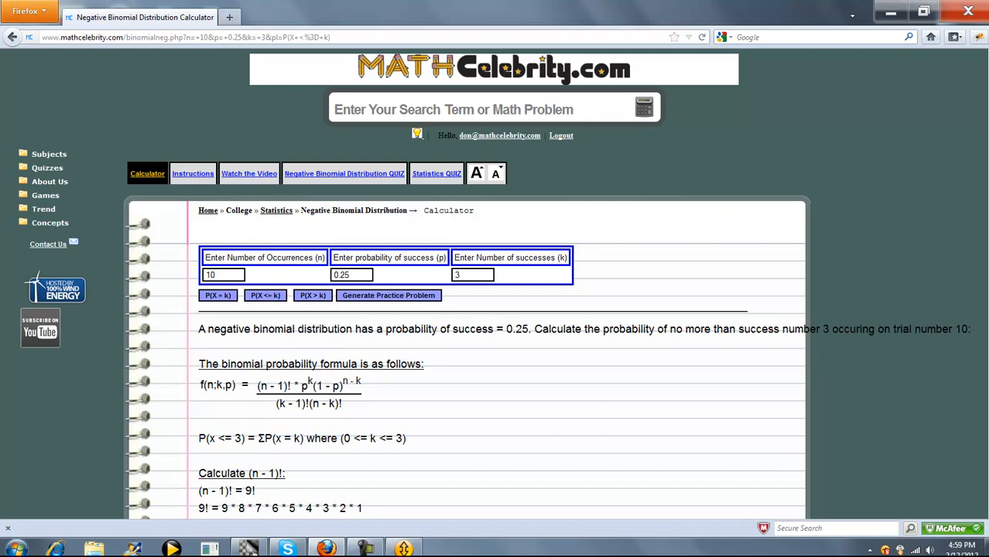
pyautogui.moveTo(510, 412)
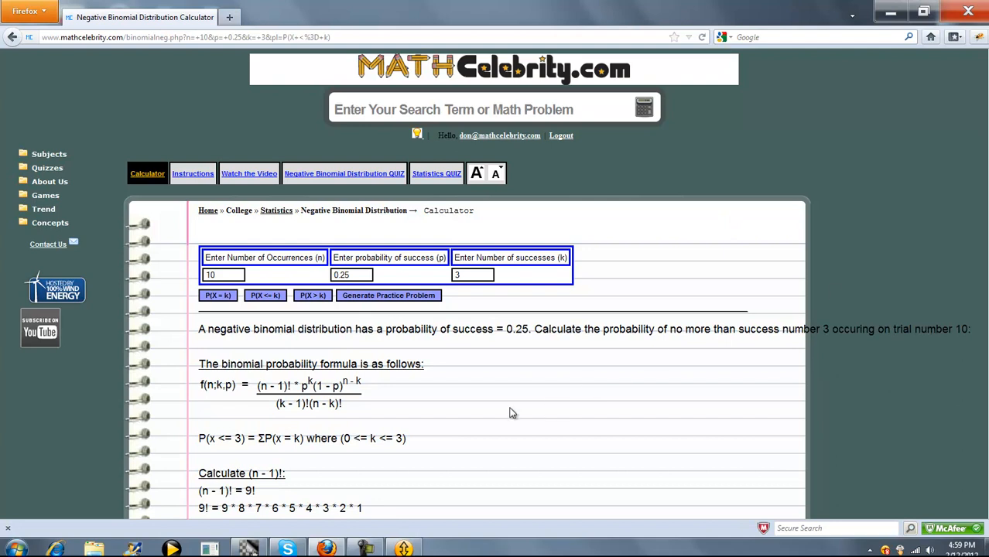
pyautogui.moveTo(785, 333)
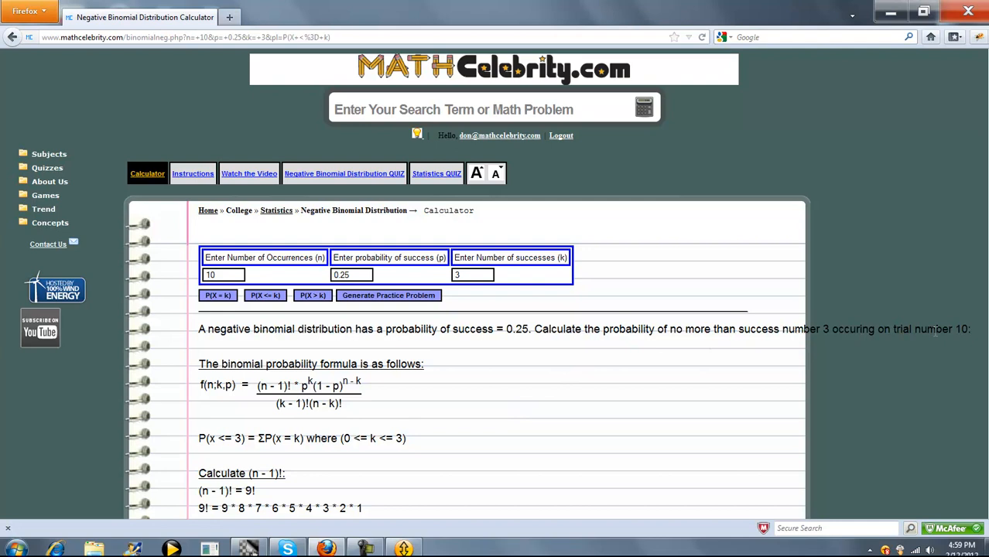
pyautogui.moveTo(400, 317)
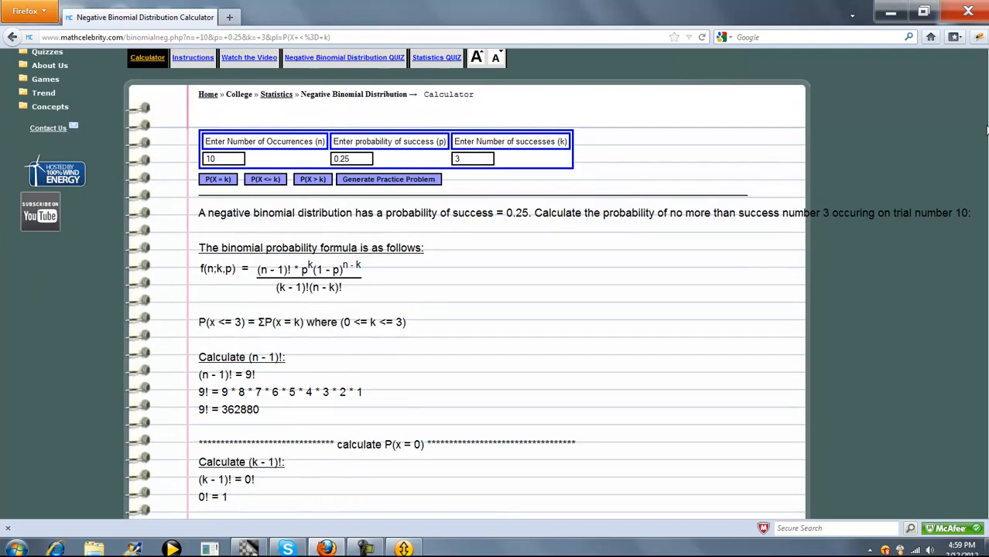
pyautogui.moveTo(895, 204)
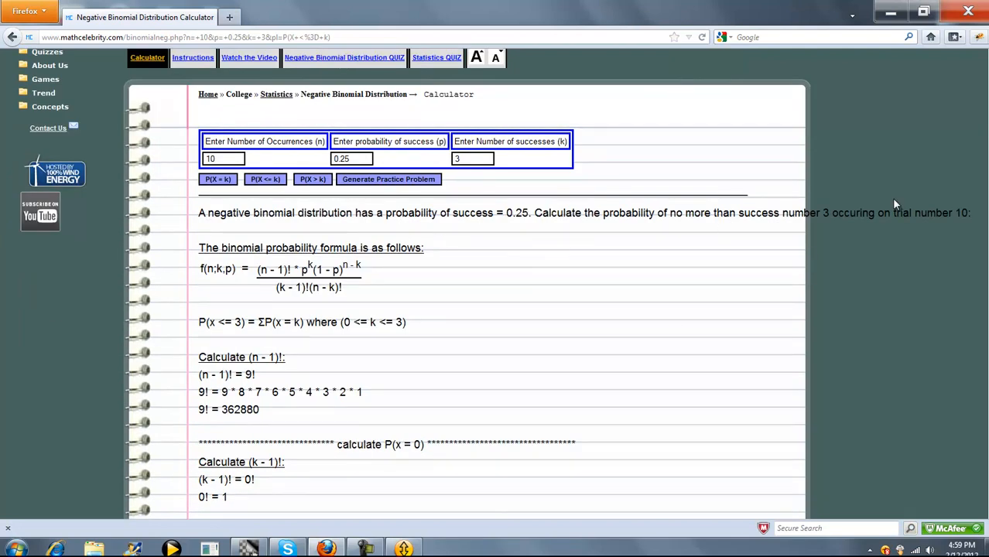
pyautogui.moveTo(592, 262)
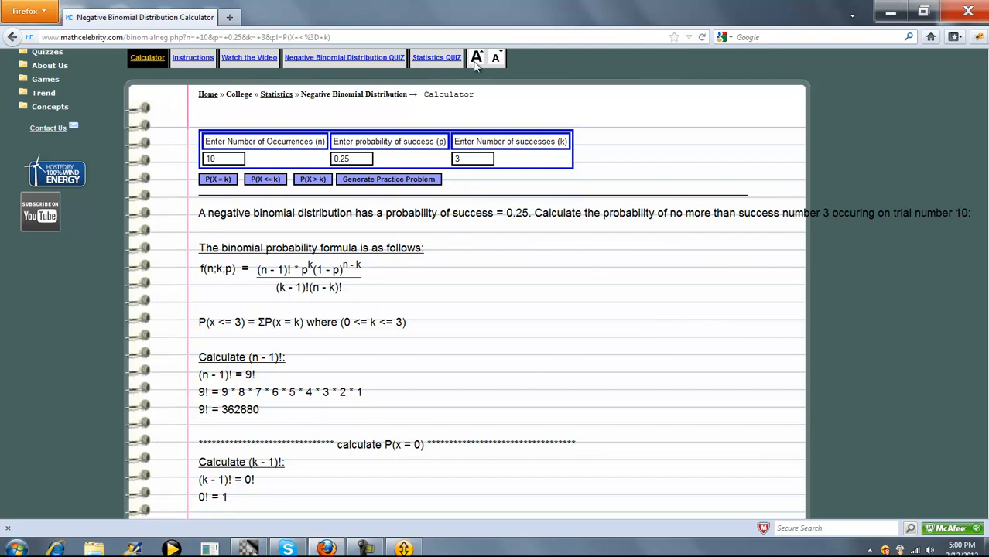
pyautogui.scroll(-3)
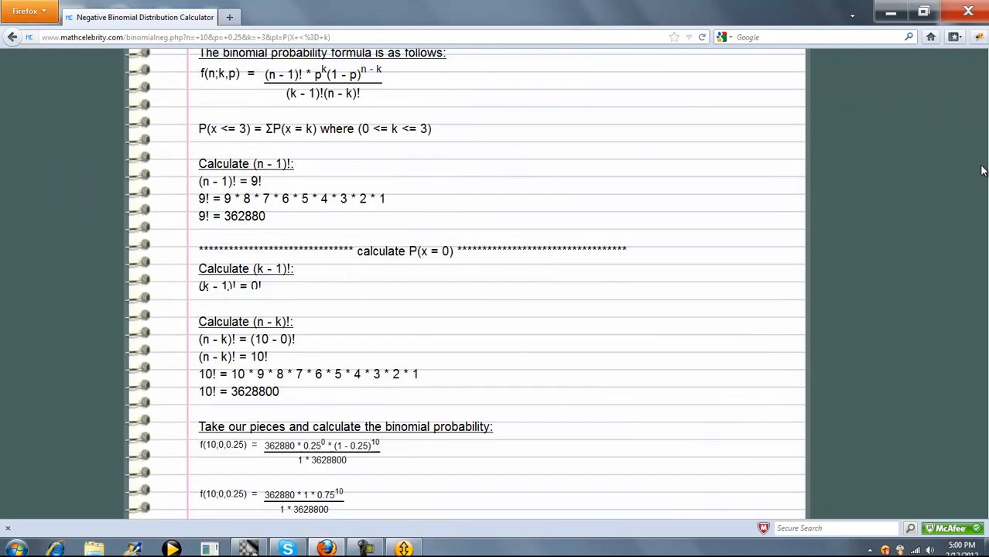
pyautogui.scroll(-3)
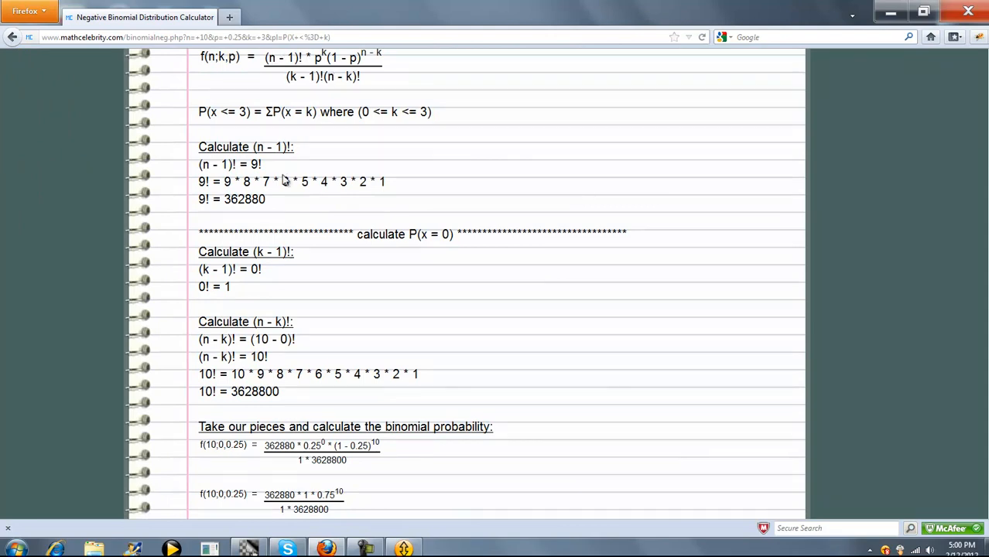
pyautogui.moveTo(598, 292)
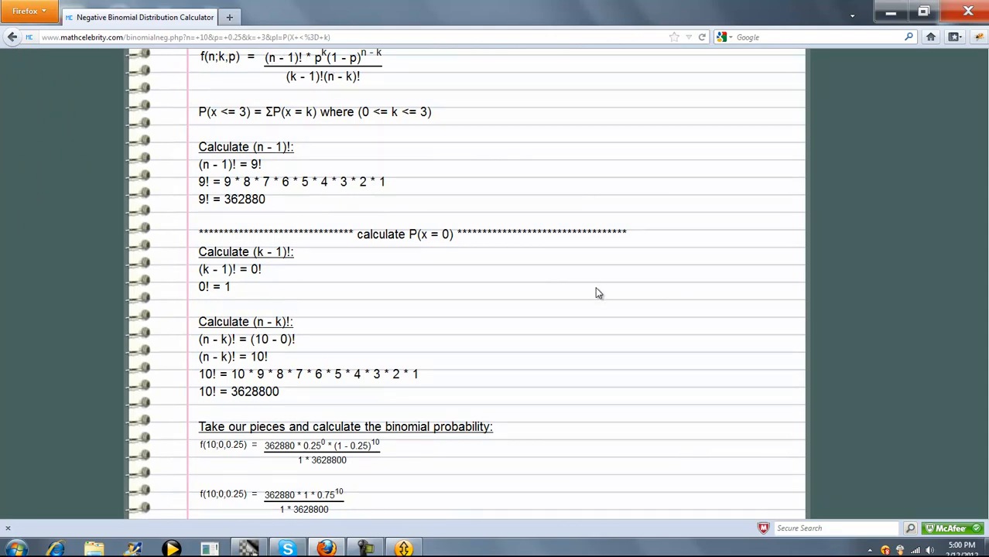
pyautogui.moveTo(657, 234)
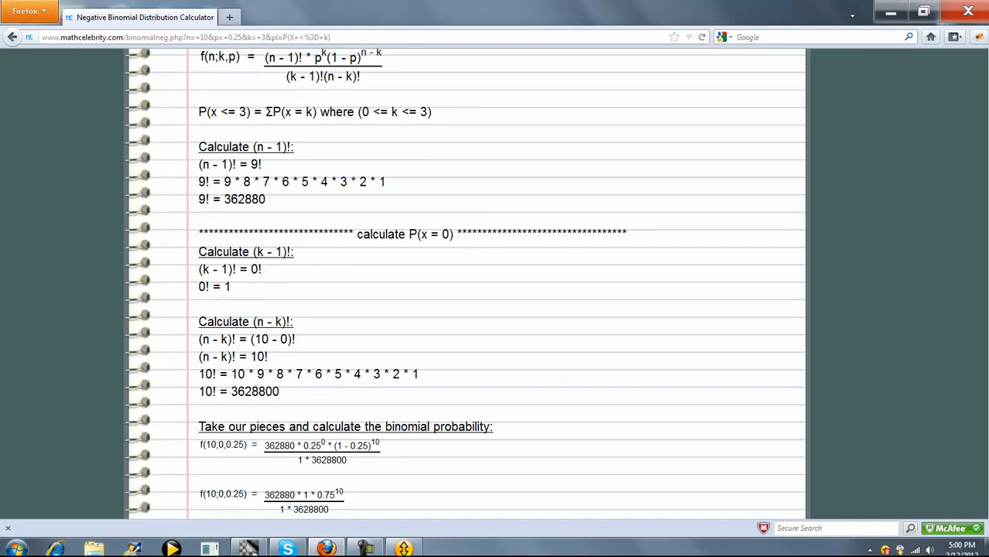
pyautogui.scroll(3)
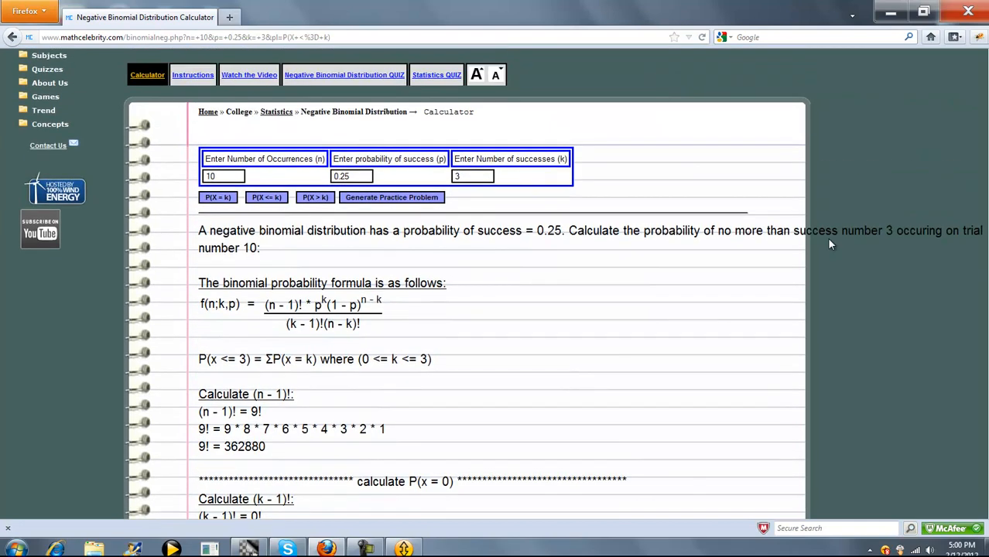
pyautogui.moveTo(646, 316)
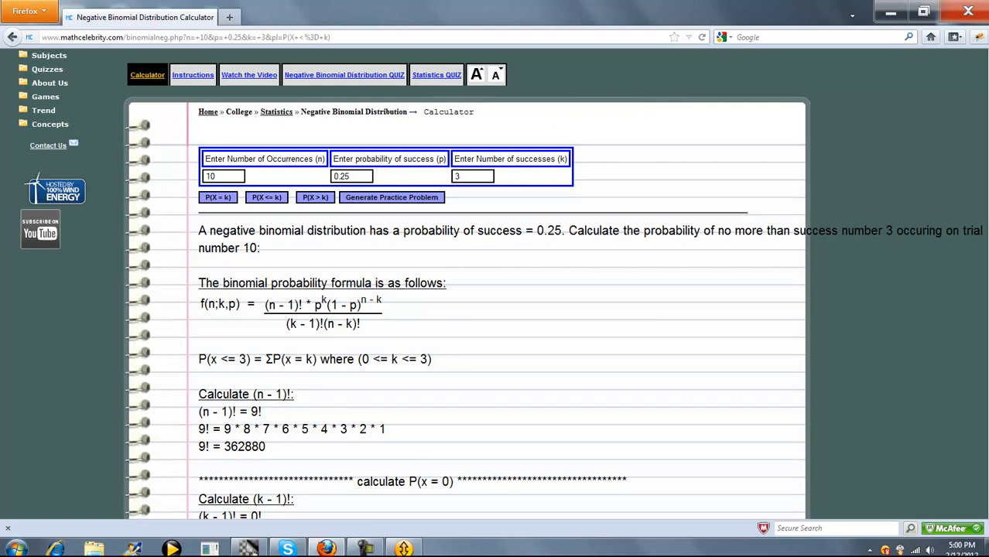
pyautogui.scroll(-3)
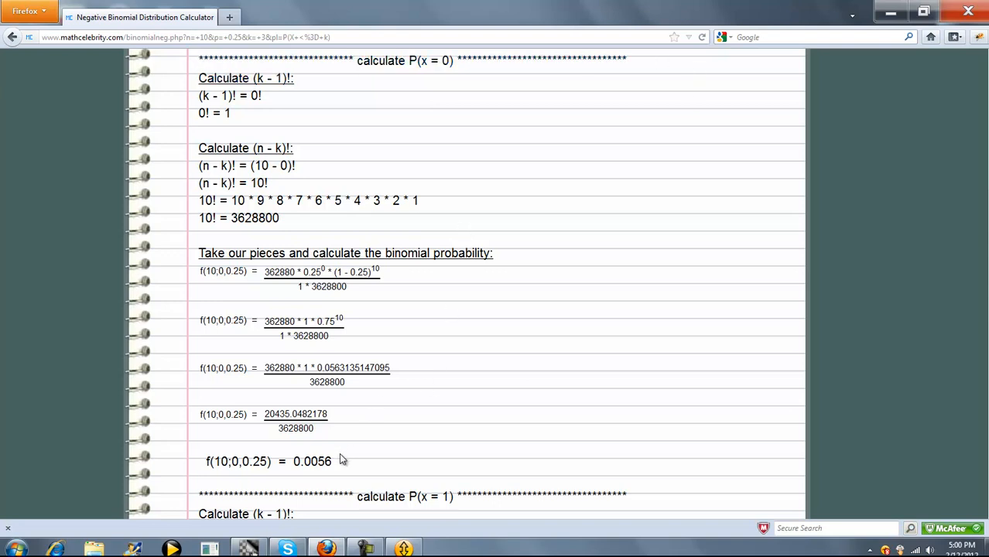
pyautogui.moveTo(298, 193)
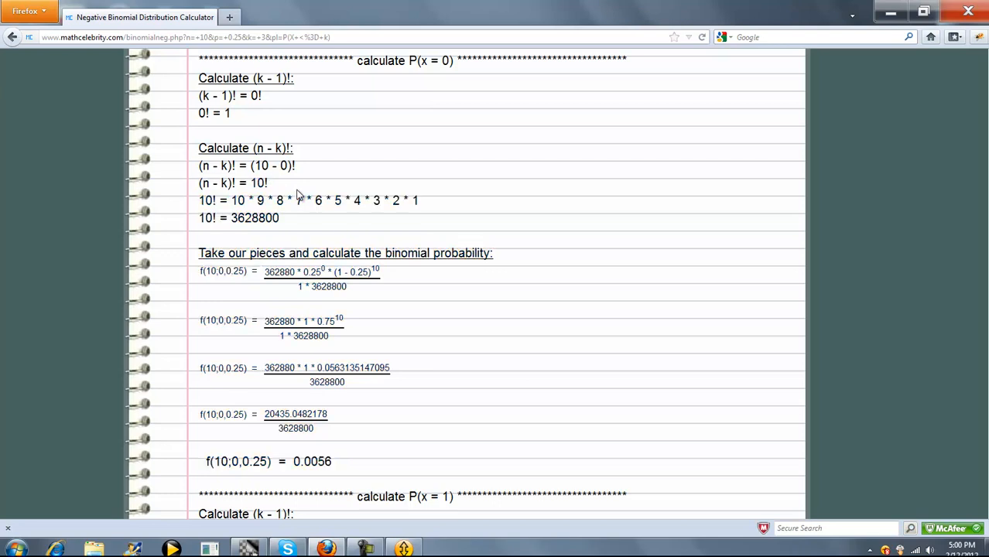
pyautogui.scroll(-3)
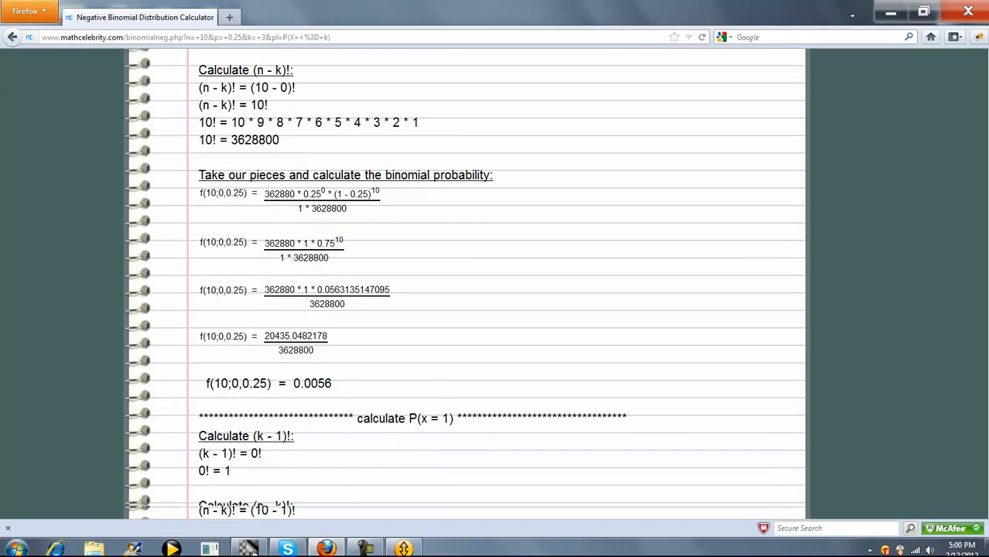
pyautogui.scroll(-3)
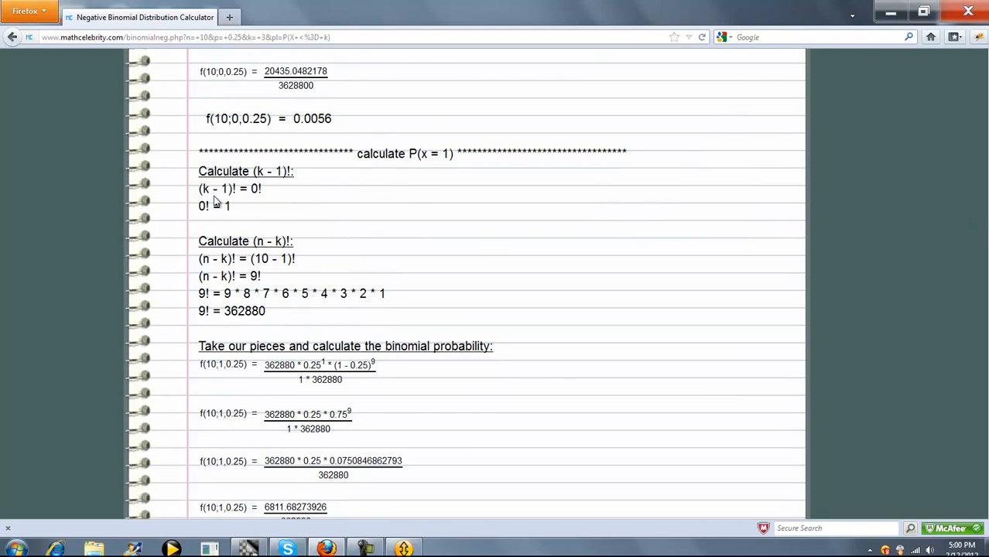
pyautogui.moveTo(249, 266)
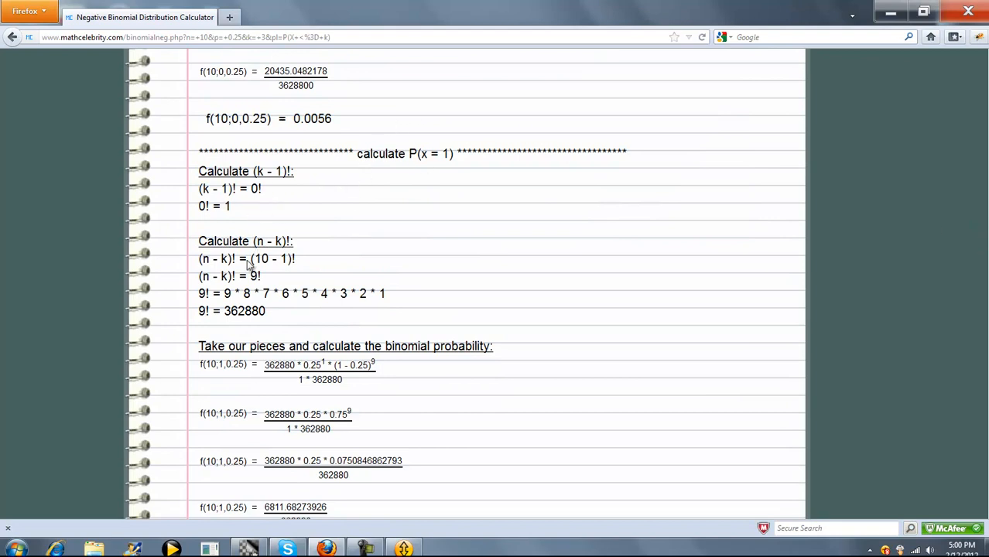
pyautogui.scroll(-3)
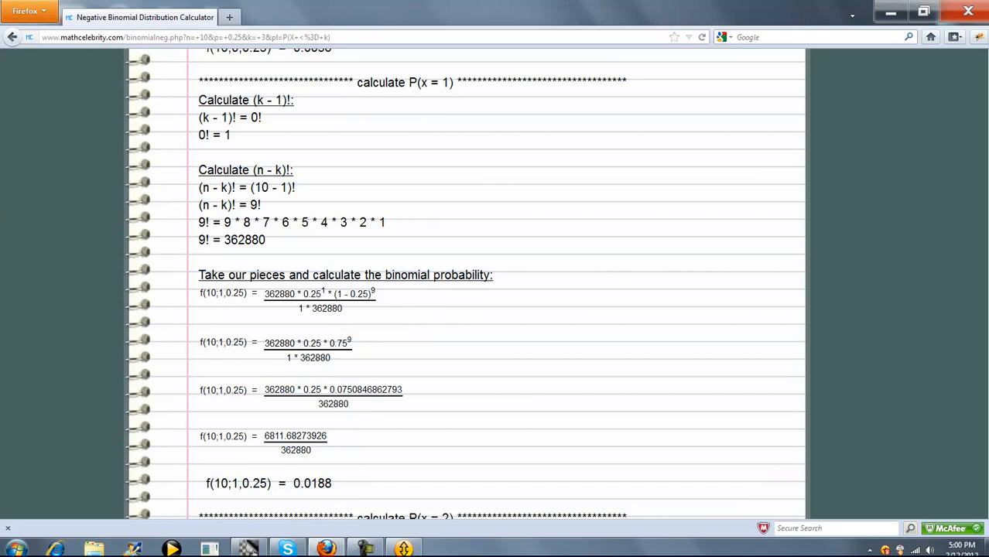
pyautogui.moveTo(398, 267)
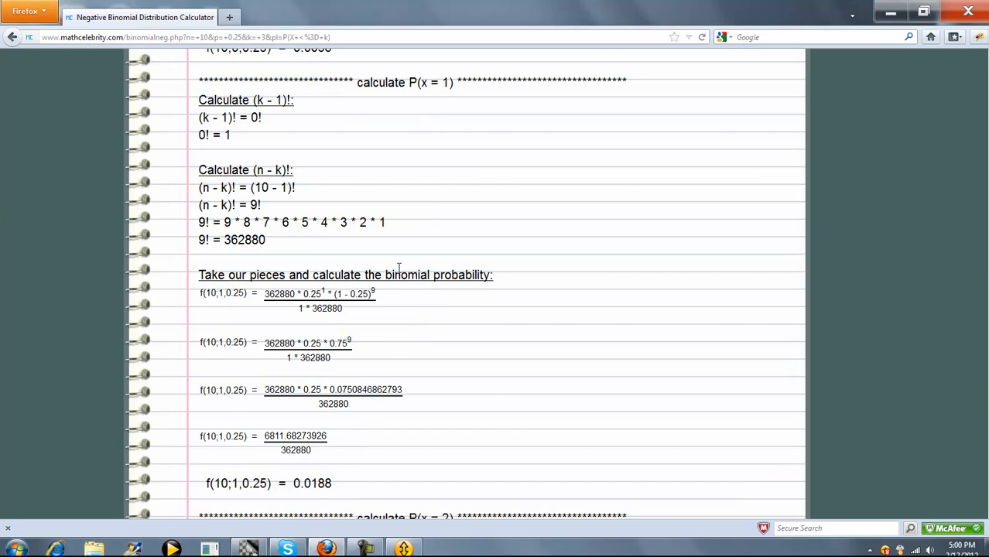
pyautogui.moveTo(367, 438)
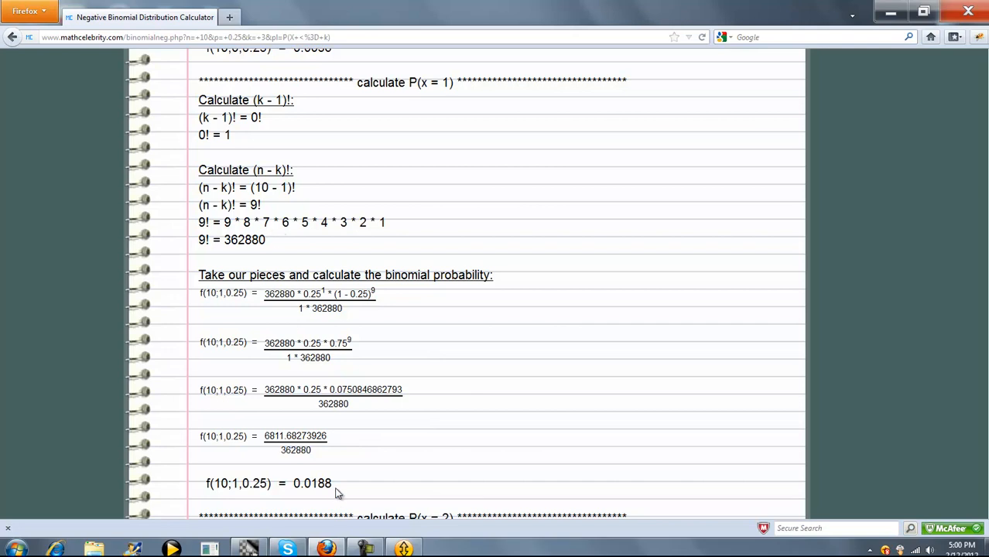
pyautogui.scroll(-3)
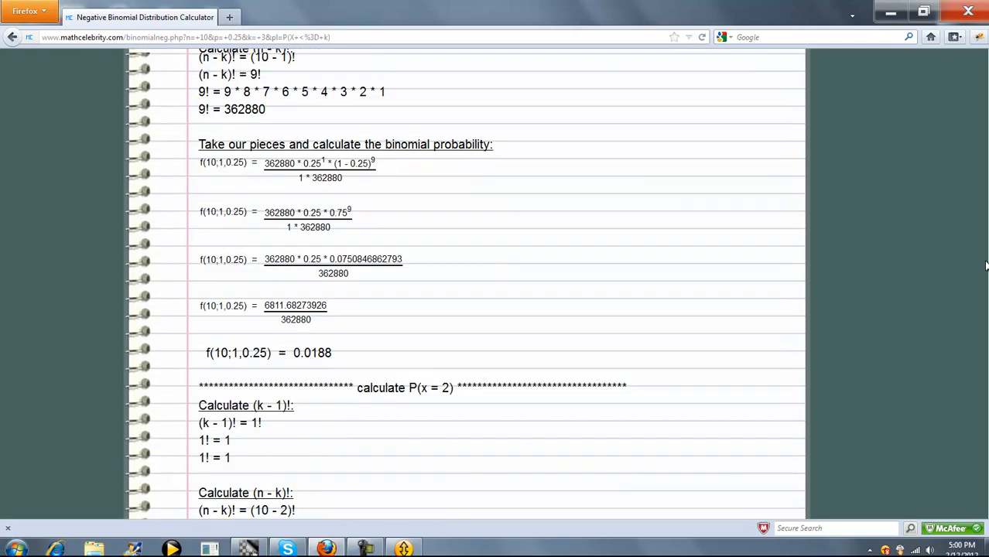
pyautogui.scroll(-3)
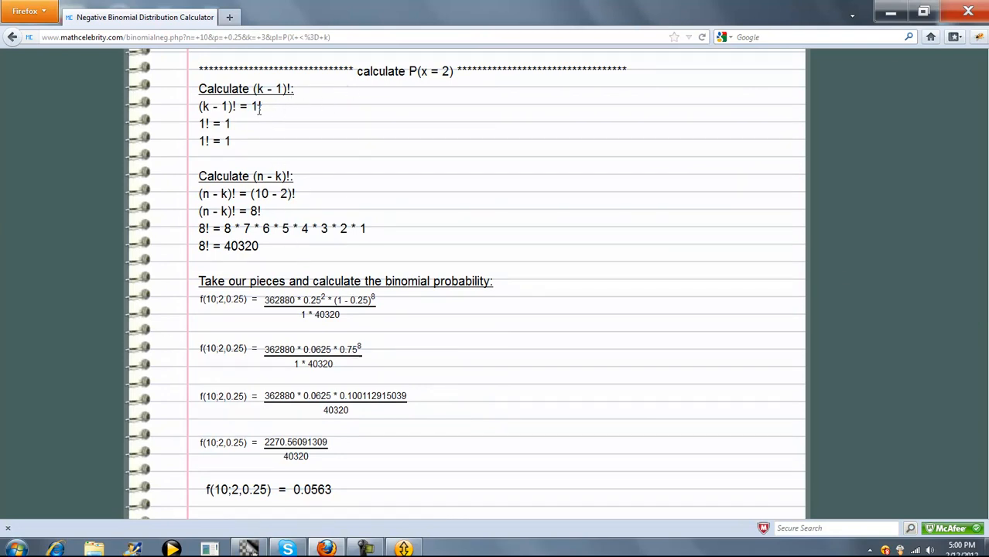
pyautogui.scroll(-3)
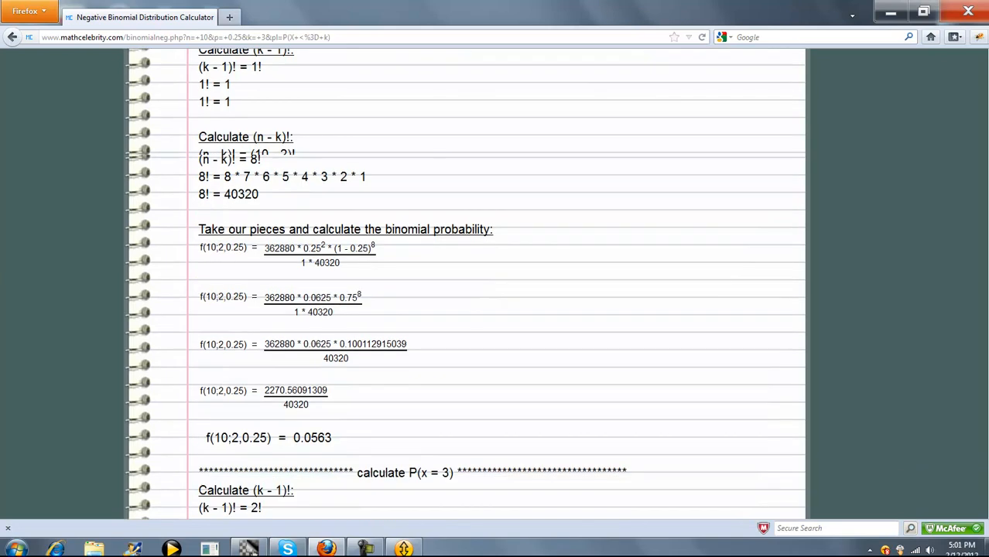
pyautogui.scroll(-3)
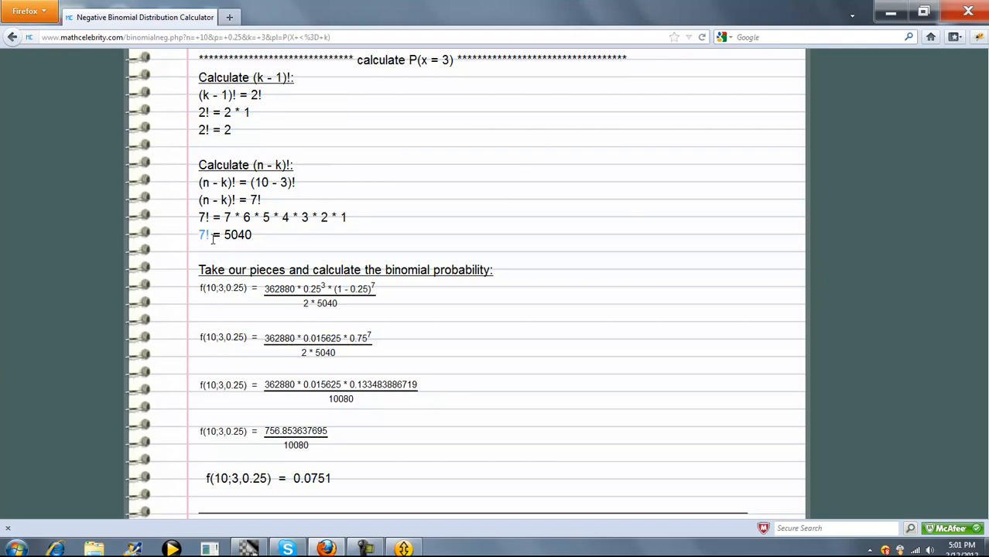
pyautogui.scroll(-3)
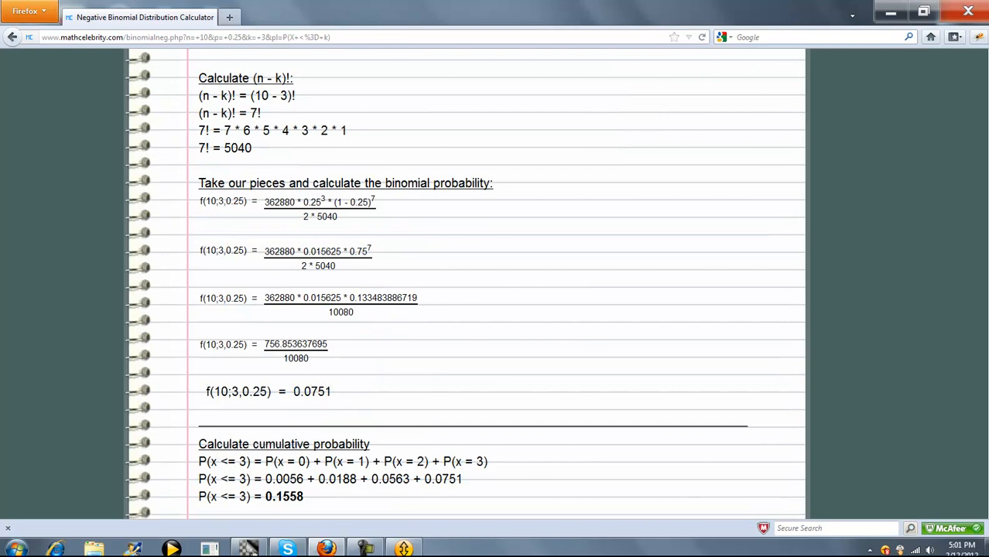
pyautogui.scroll(-3)
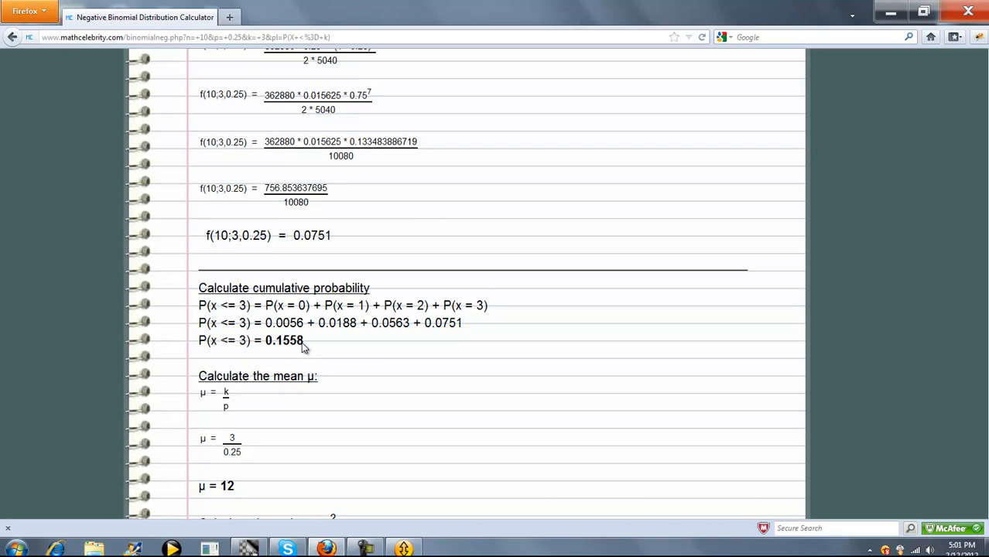
pyautogui.scroll(-3)
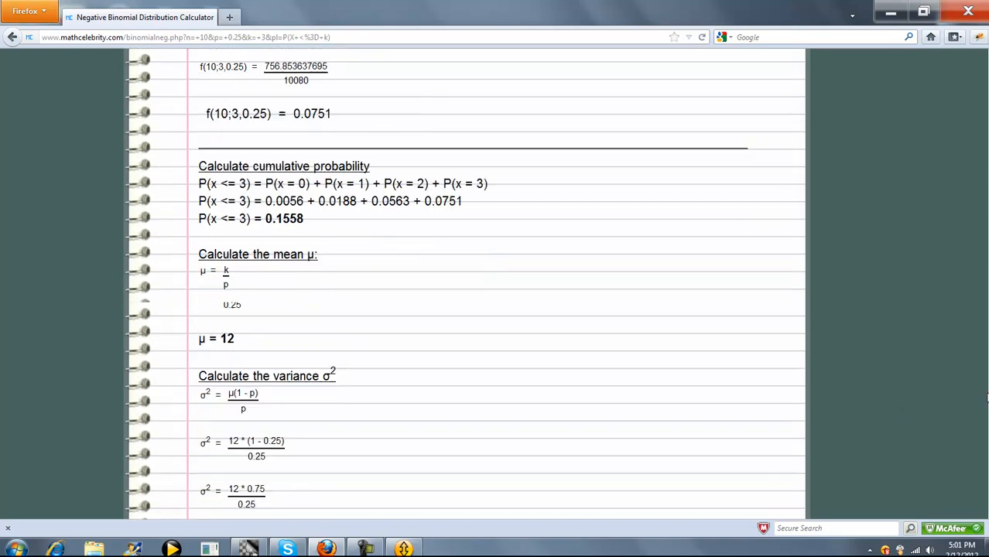
pyautogui.scroll(-3)
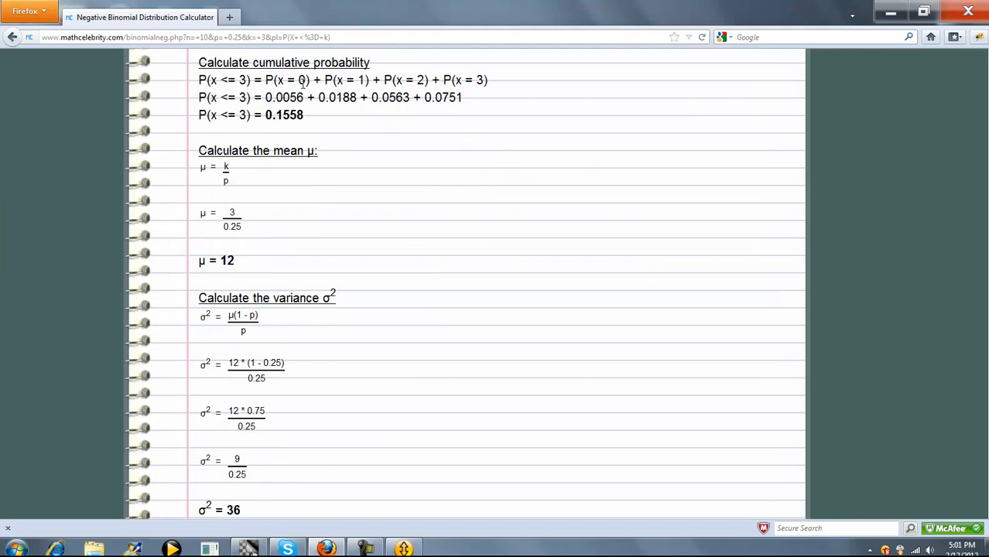
pyautogui.moveTo(476, 80)
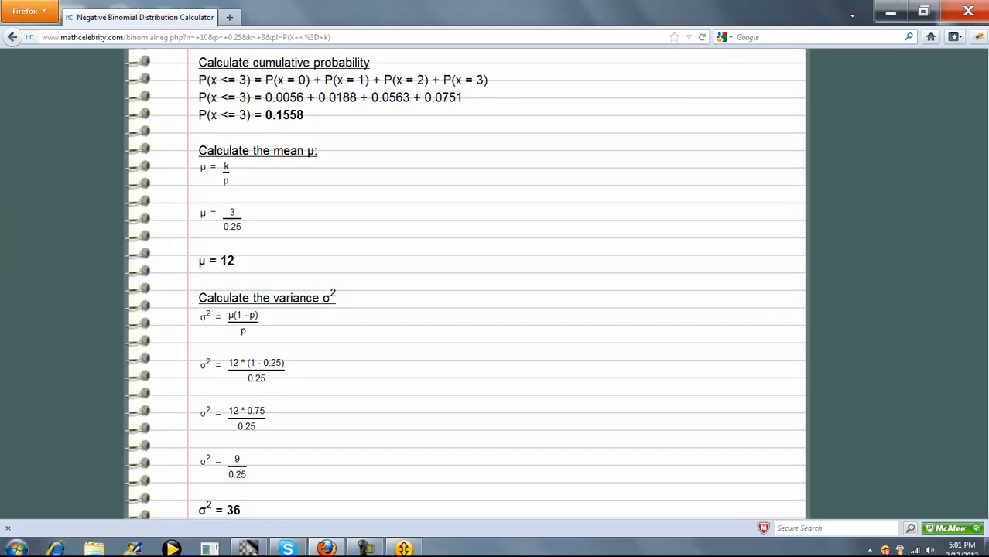
pyautogui.scroll(-3)
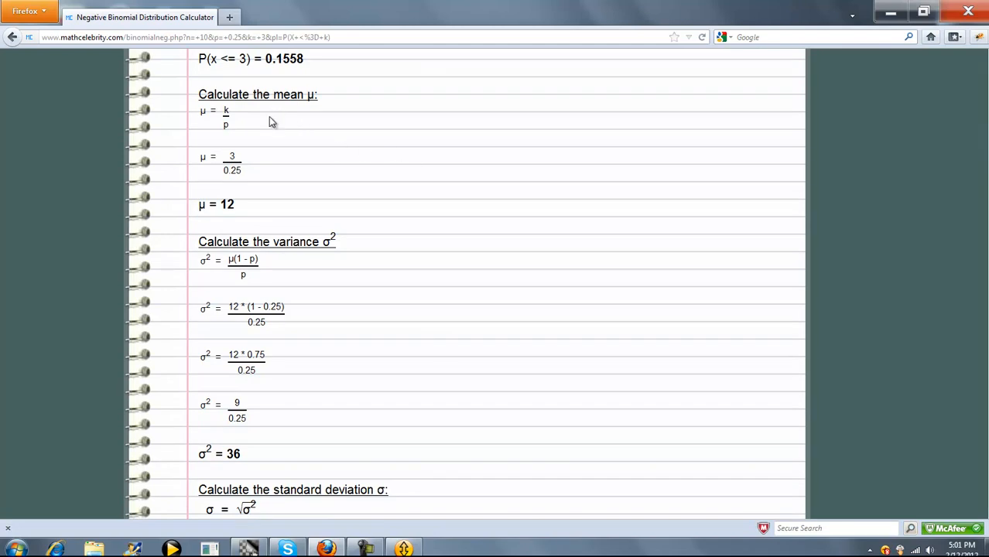
pyautogui.moveTo(270, 122)
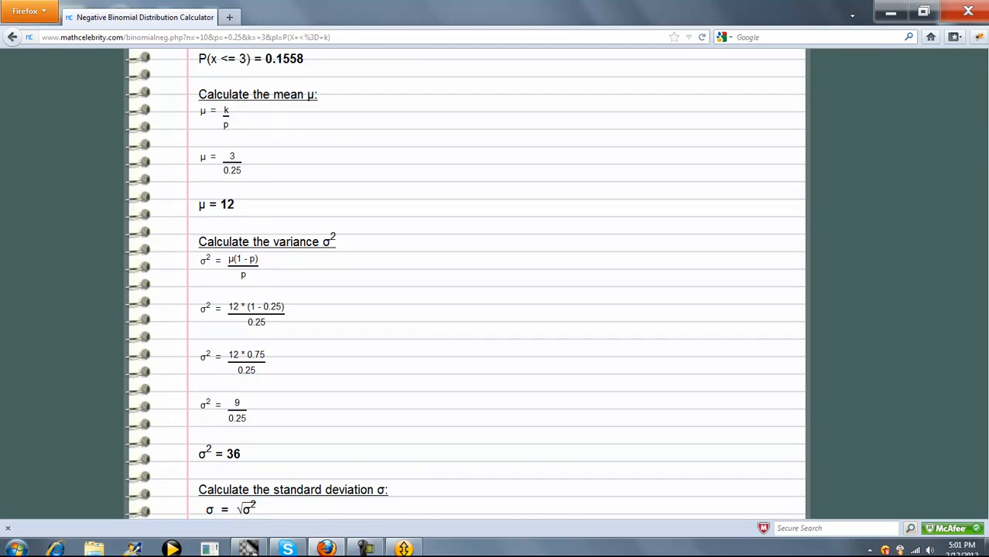
pyautogui.scroll(-3)
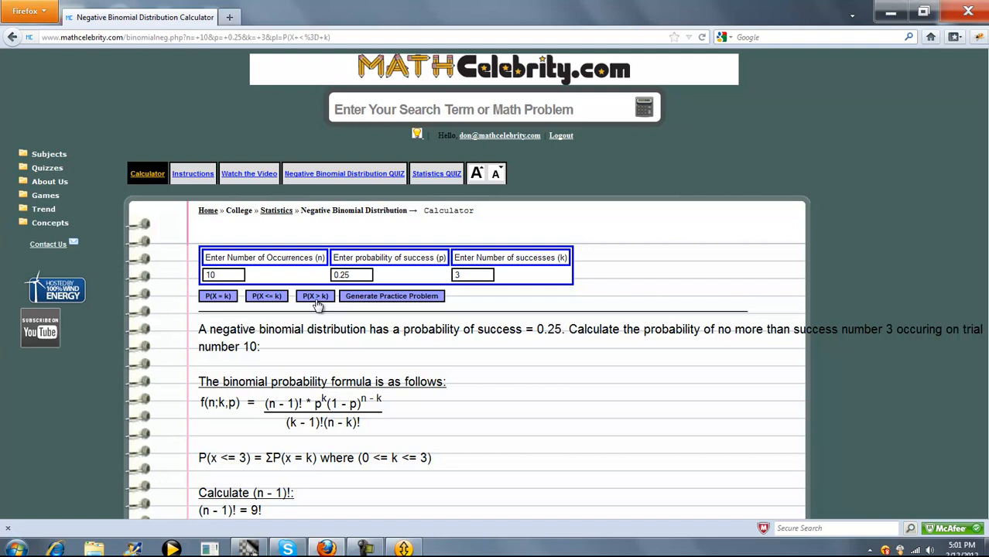
# Step: Recalculate for more than 3 successes and view the 9! = 362880, 0! = 1 steps
pyautogui.click(309, 295)
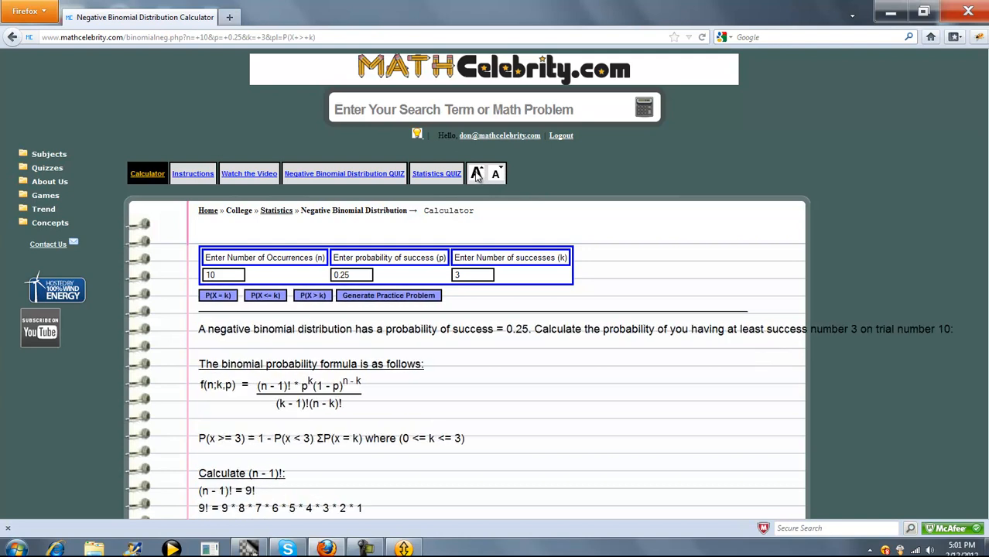
pyautogui.click(476, 172)
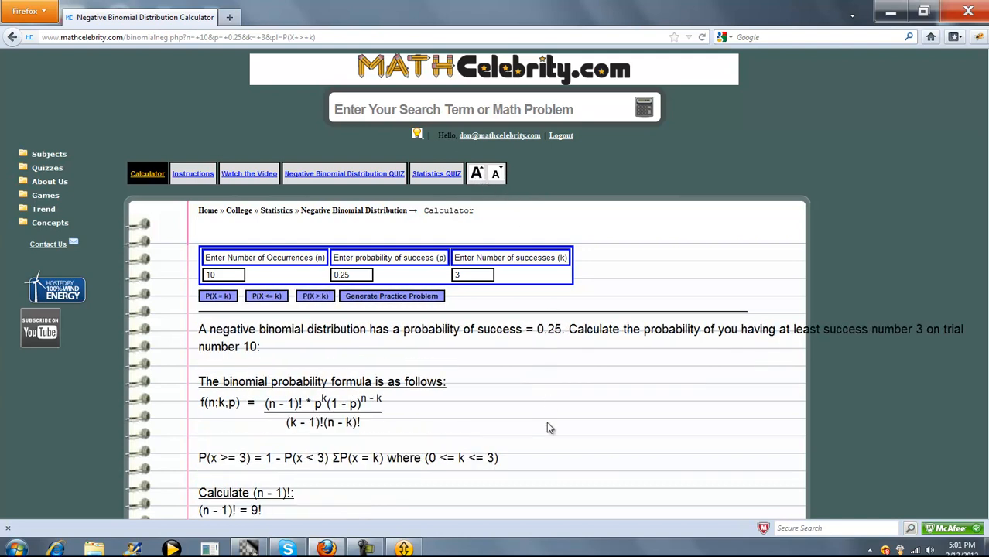
pyautogui.scroll(-3)
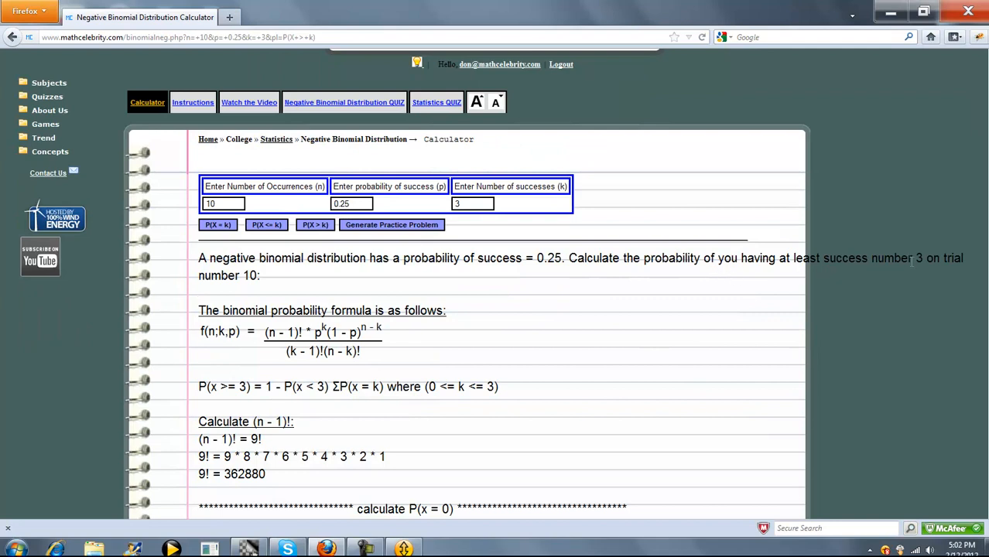
pyautogui.moveTo(286, 278)
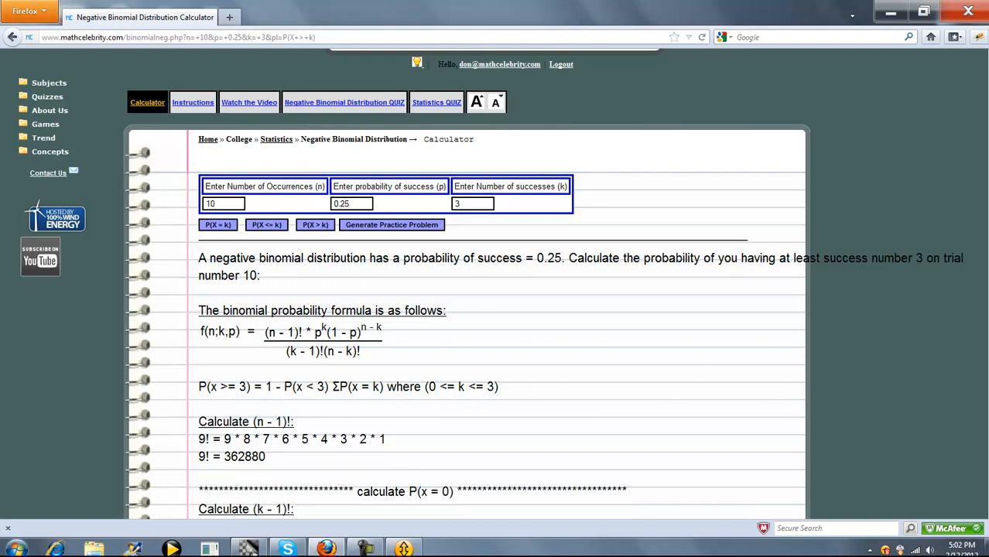
pyautogui.scroll(-3)
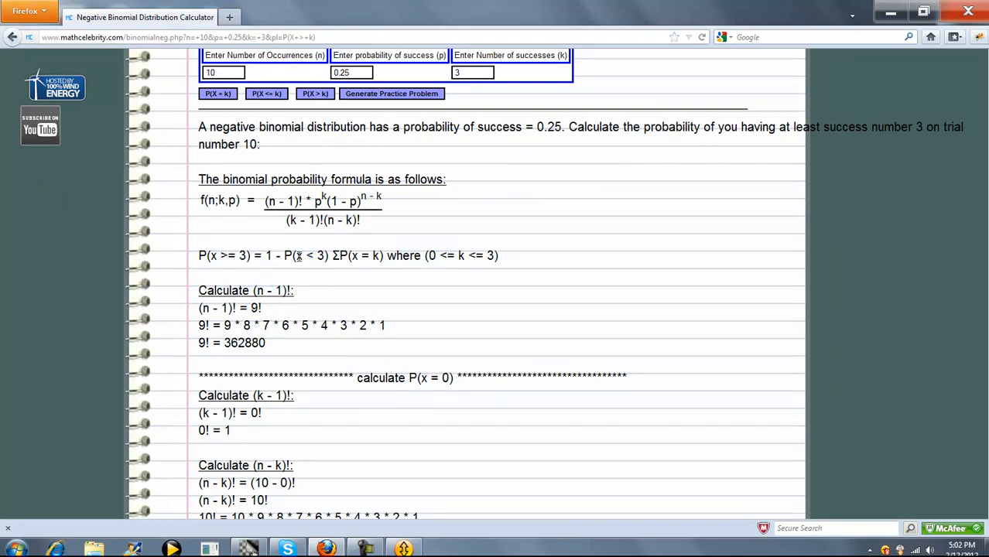
pyautogui.moveTo(322, 268)
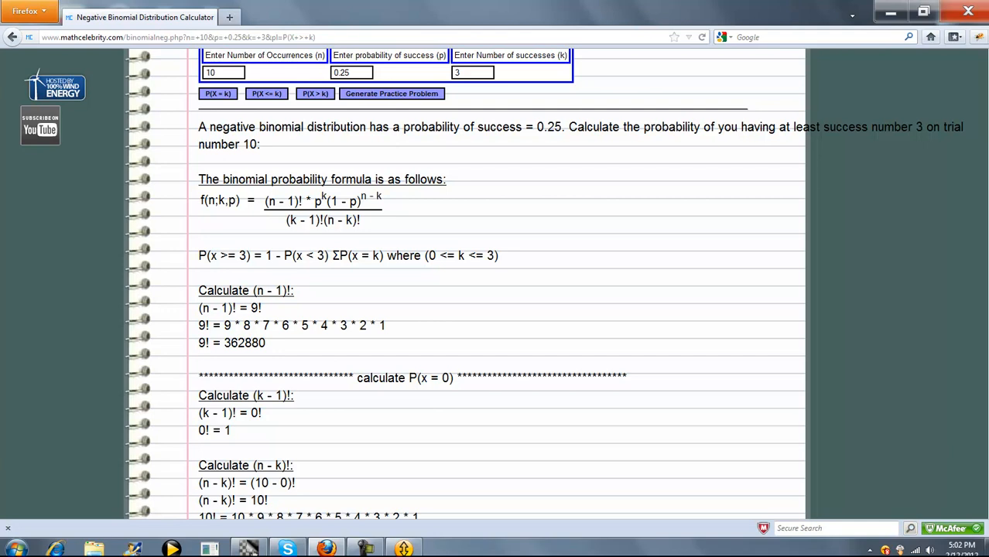
pyautogui.scroll(-3)
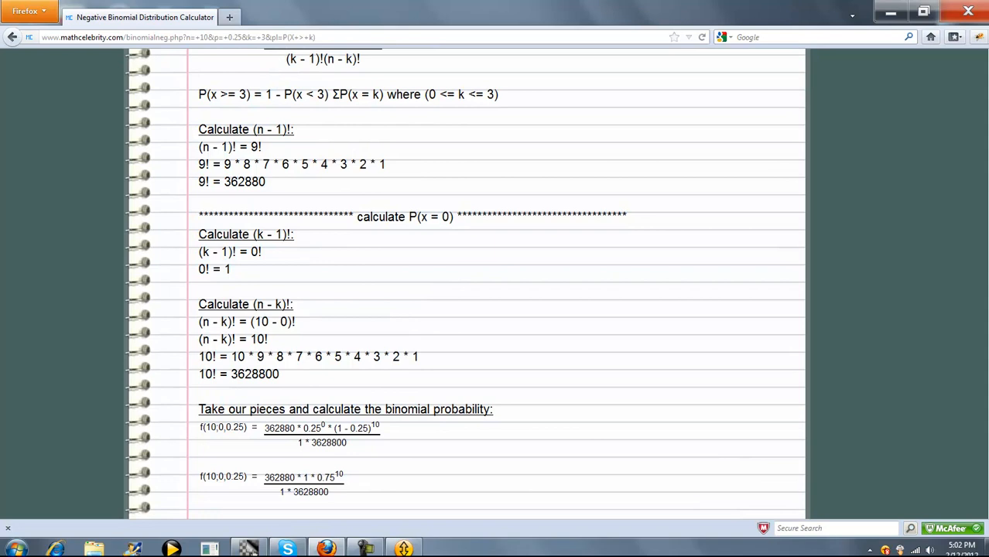
pyautogui.scroll(-3)
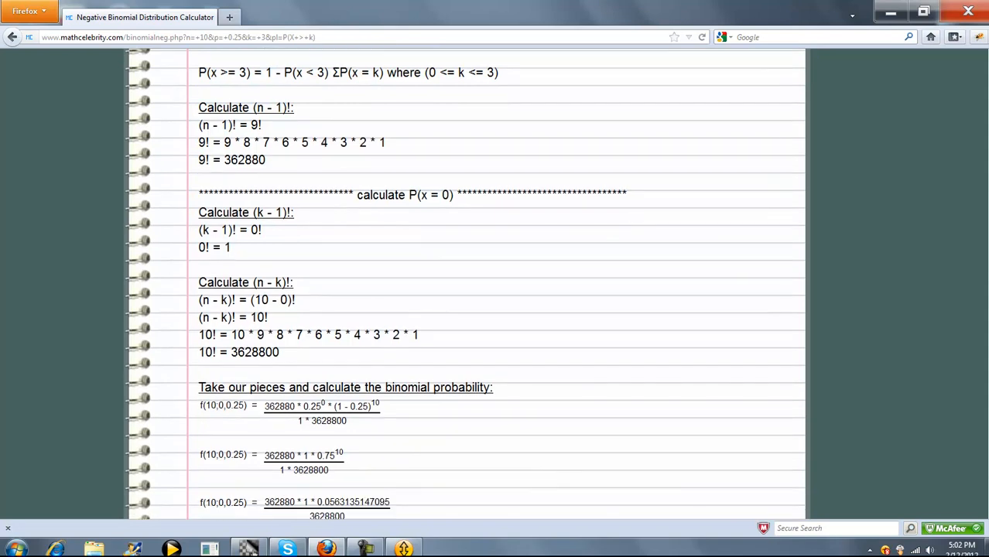
pyautogui.scroll(-3)
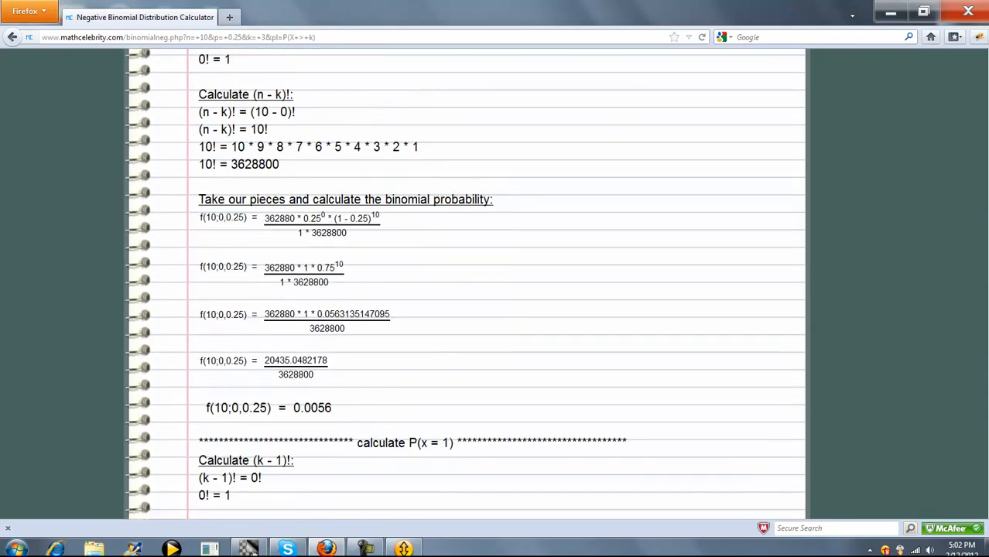
pyautogui.scroll(-3)
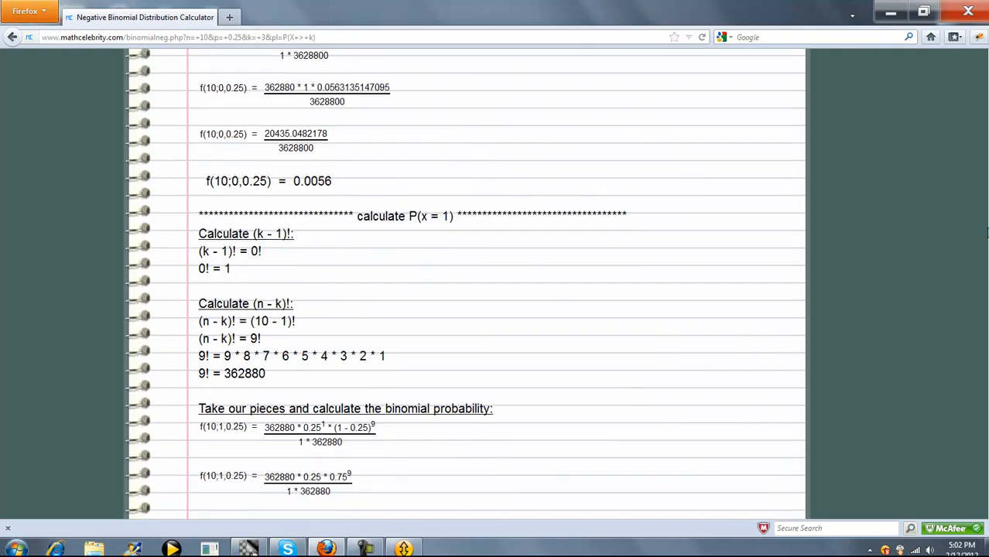
pyautogui.scroll(-3)
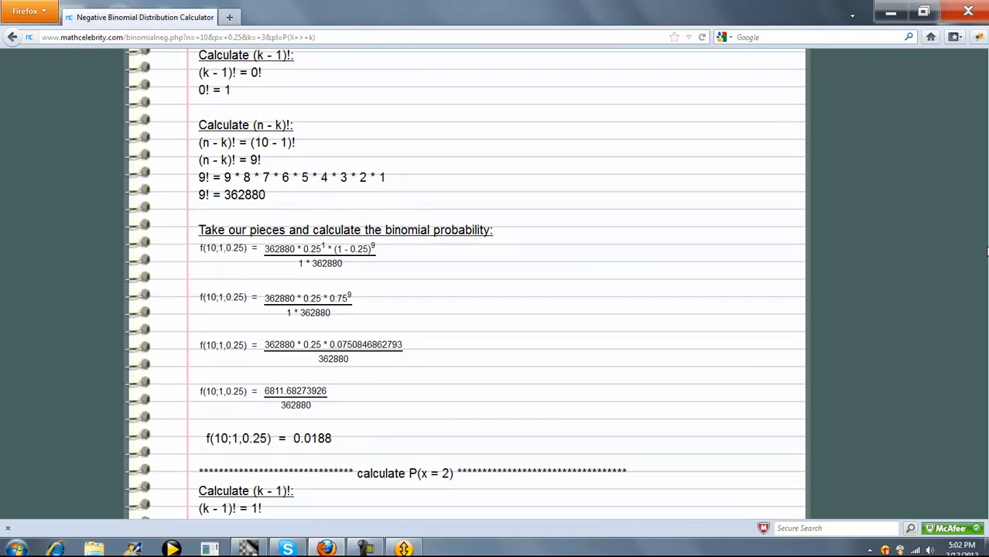
pyautogui.scroll(-3)
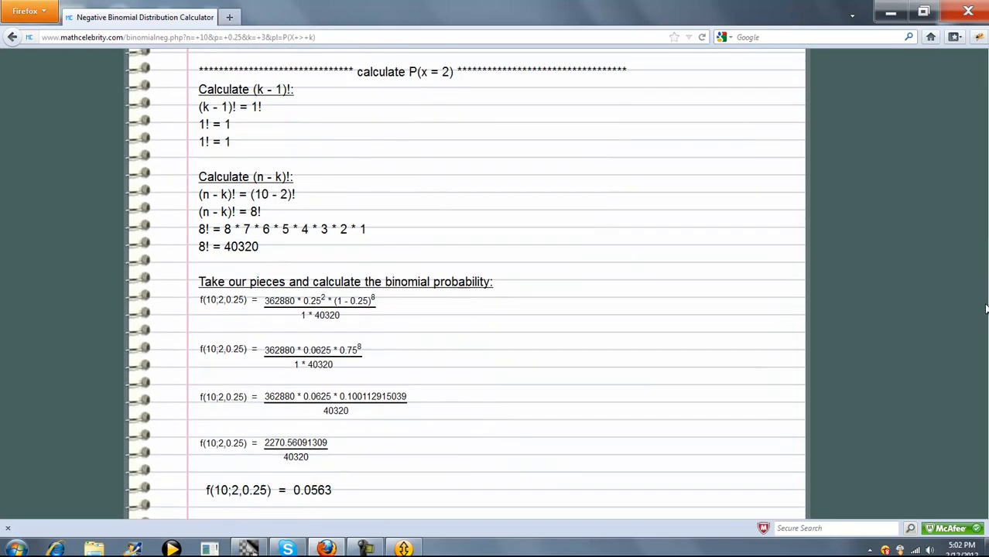
pyautogui.scroll(-3)
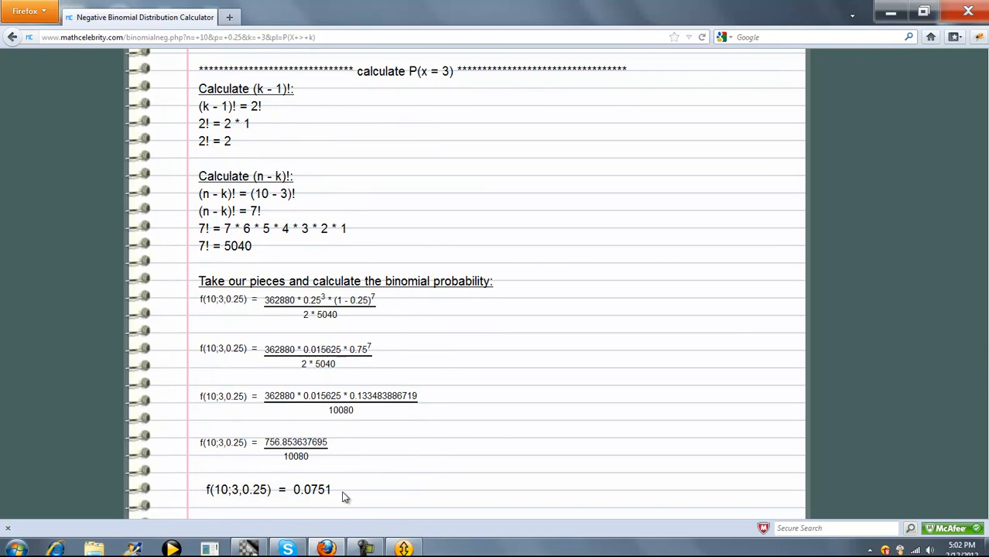
pyautogui.scroll(-3)
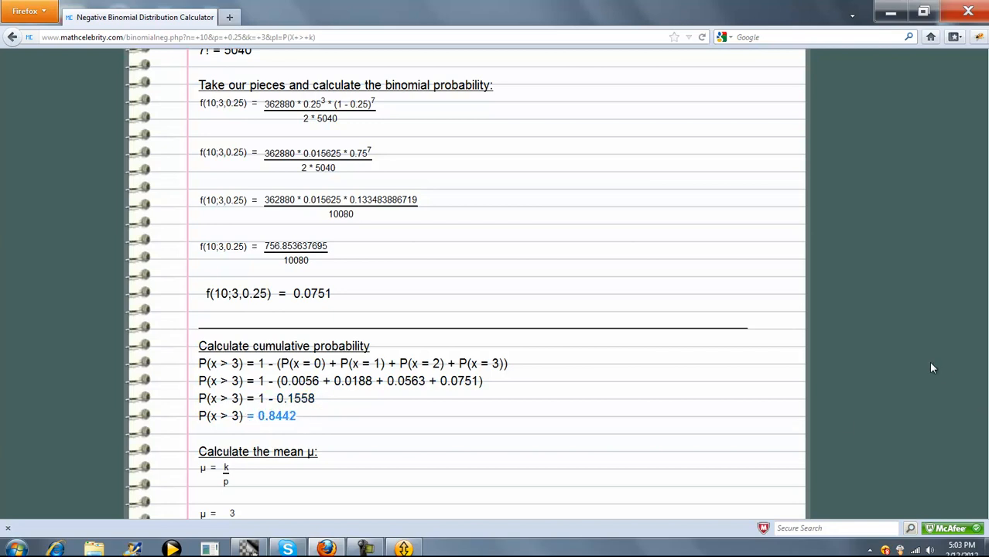
pyautogui.scroll(-3)
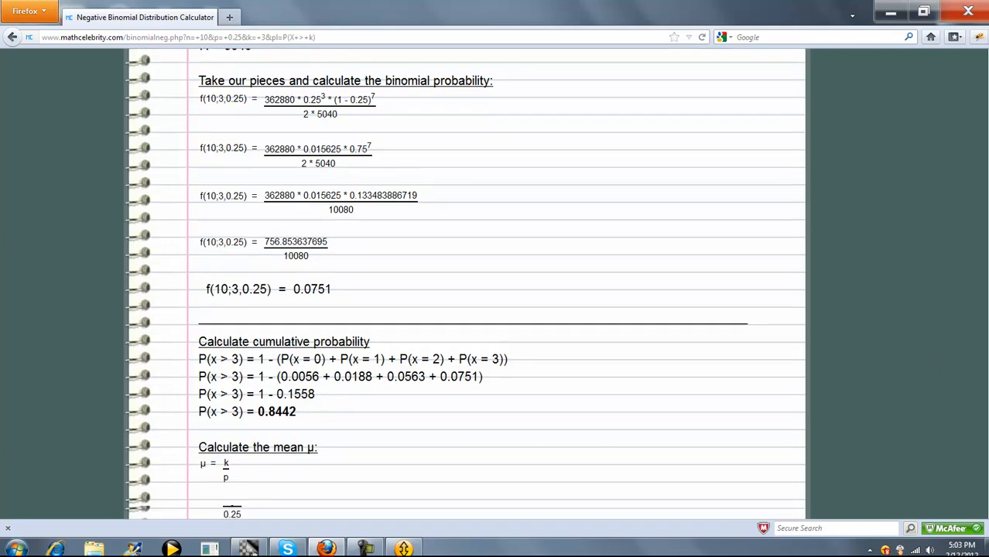
pyautogui.scroll(-3)
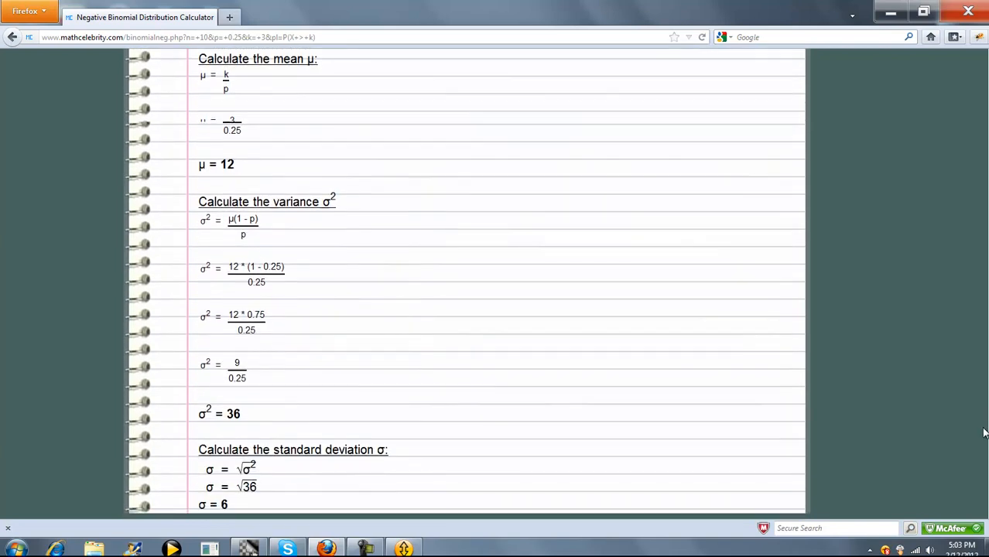
pyautogui.scroll(-3)
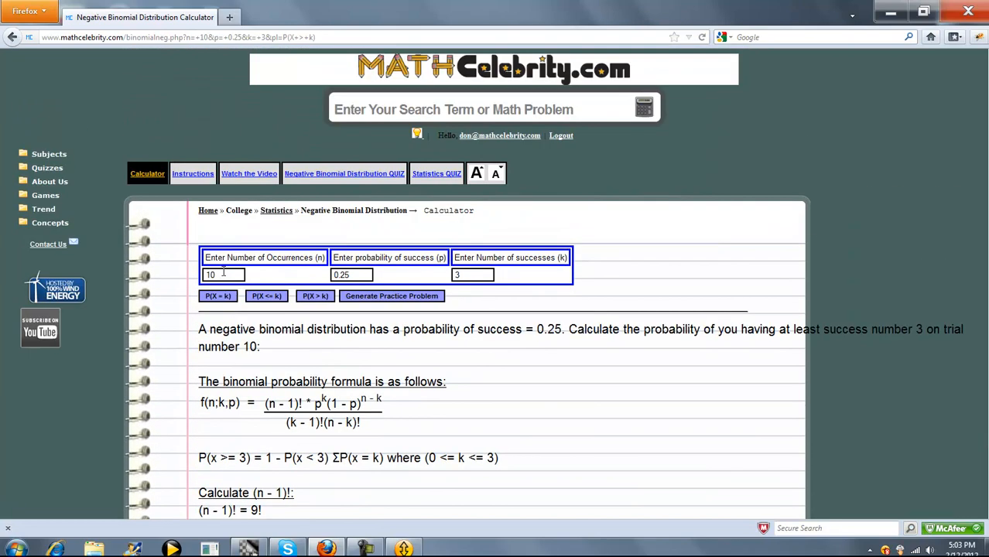
pyautogui.moveTo(316, 302)
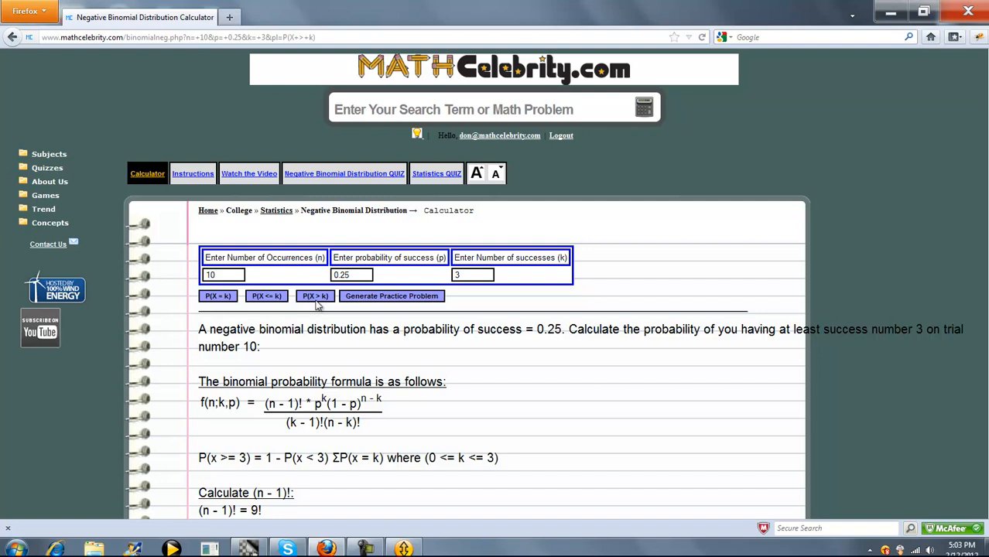
pyautogui.moveTo(353, 179)
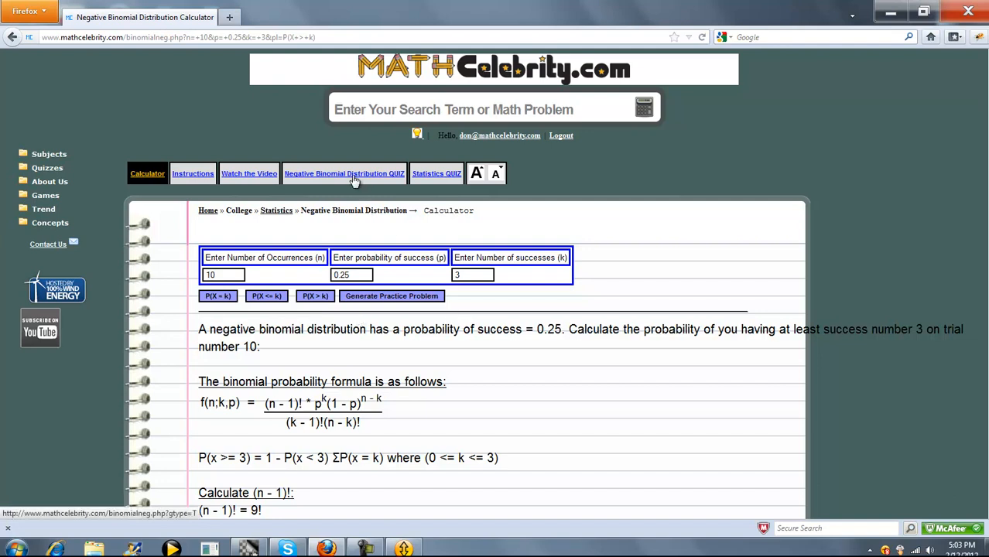